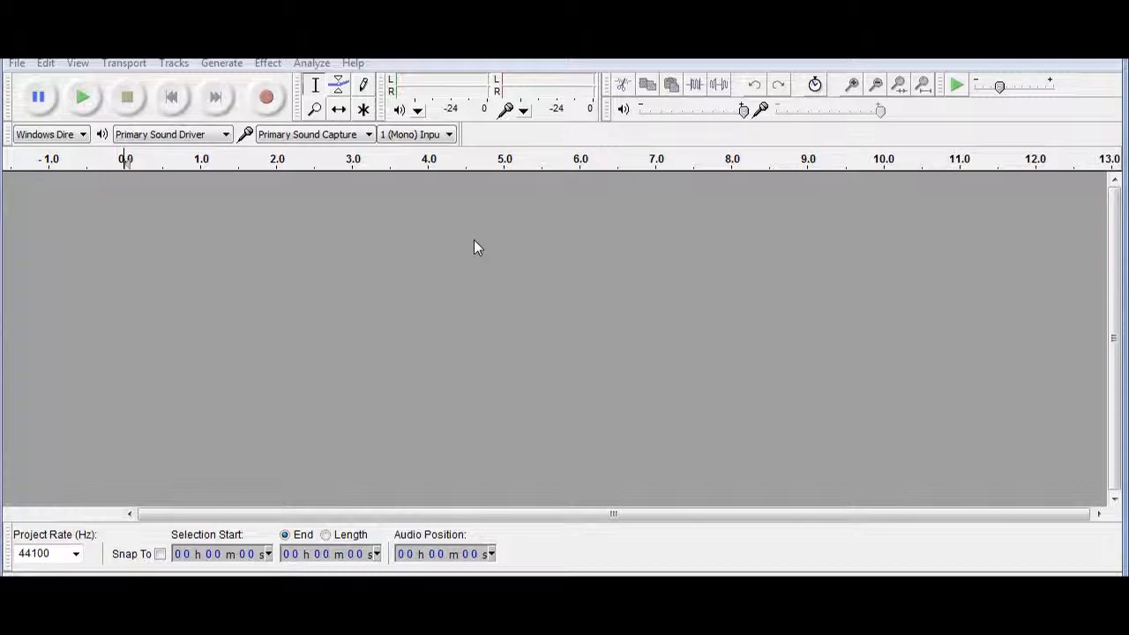
mouse_move(120, 97)
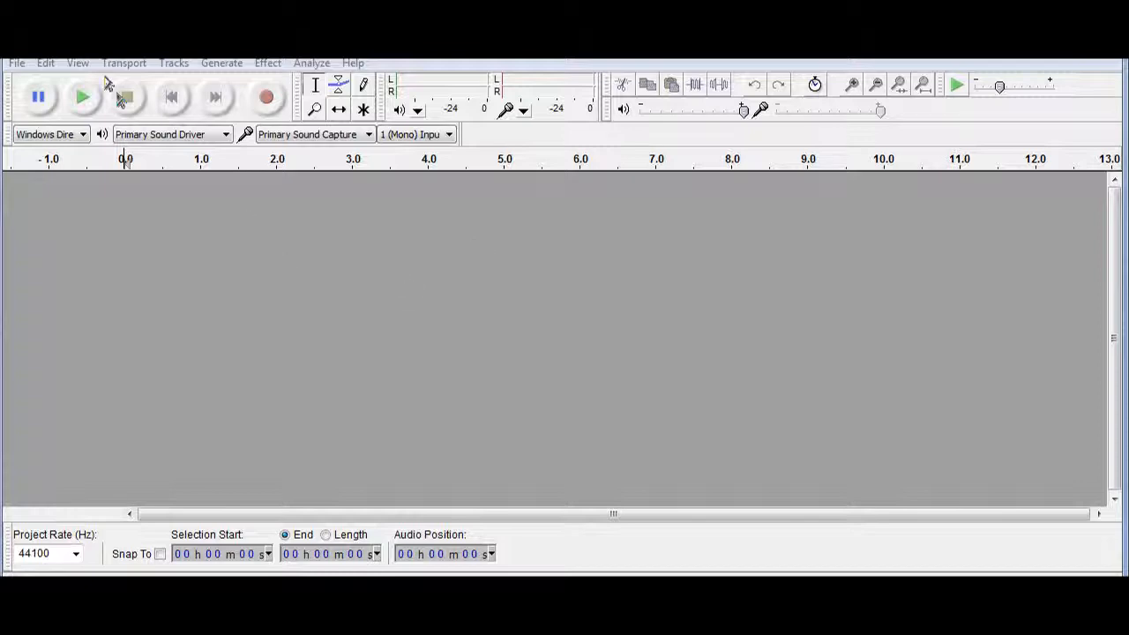
Step: Record about 52 seconds of spoken voice into a new mono track, then stop
click(173, 64)
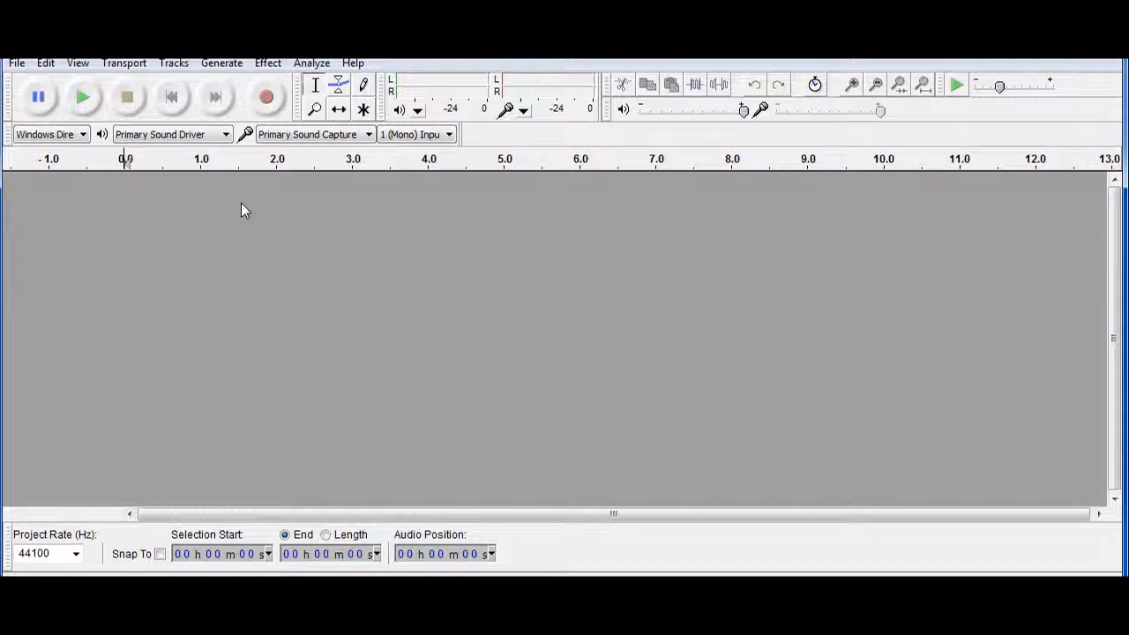
mouse_move(304, 223)
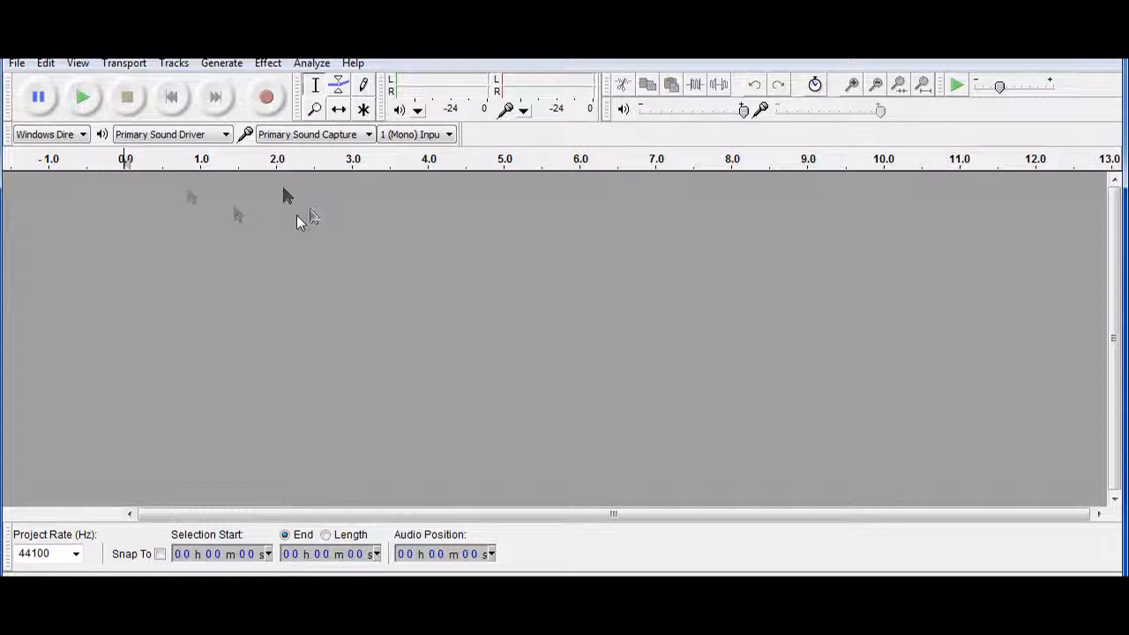
mouse_move(385, 230)
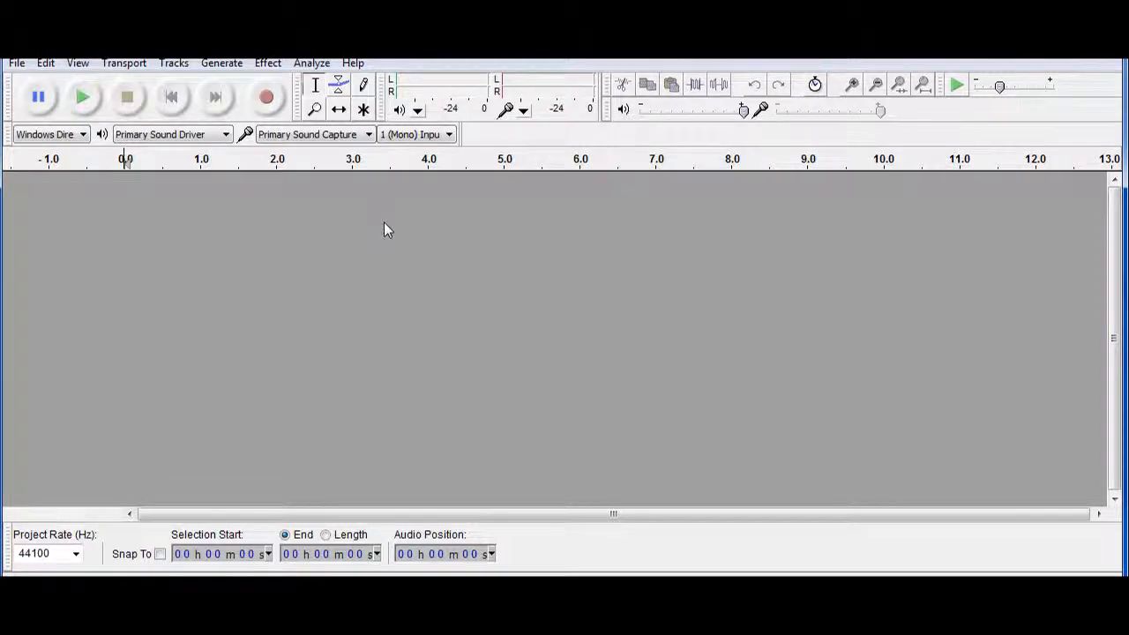
mouse_move(266, 97)
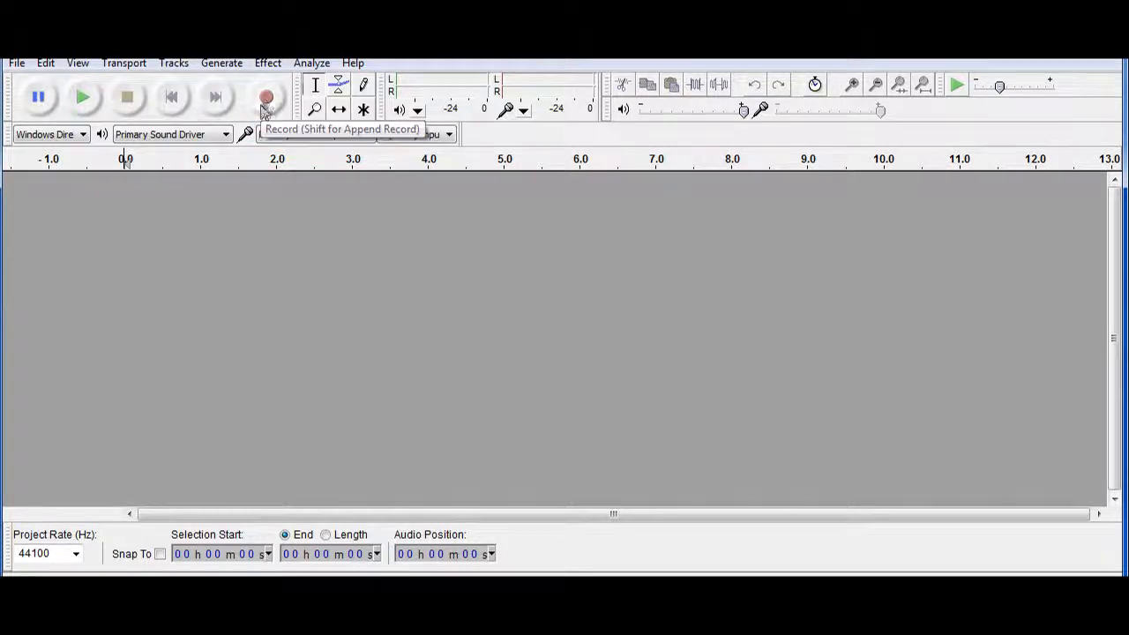
click(267, 96)
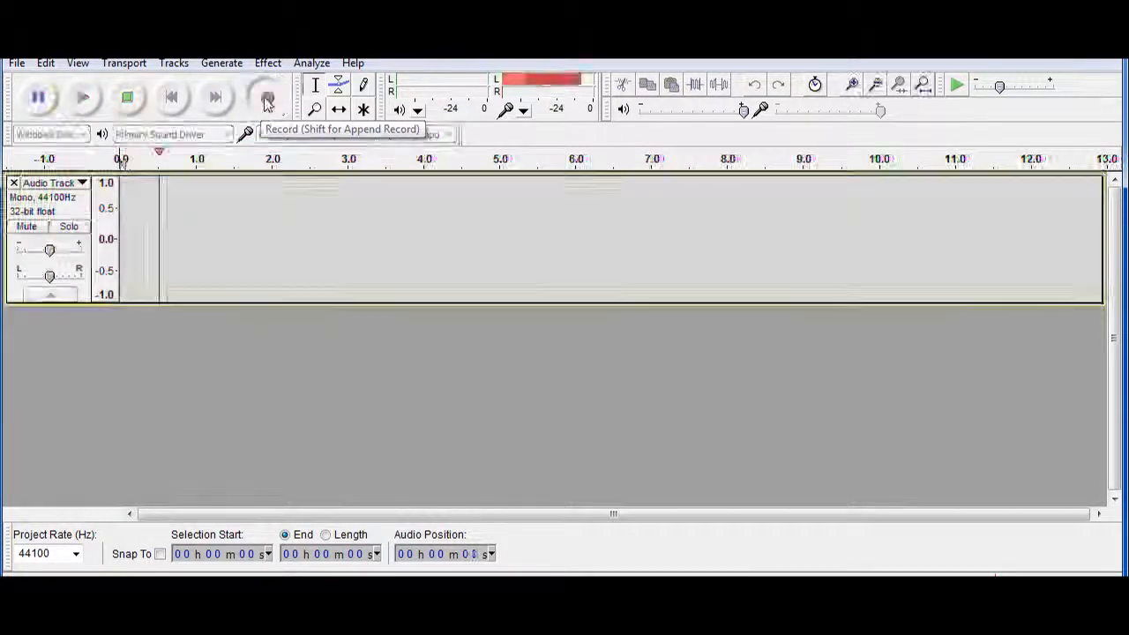
click(268, 97)
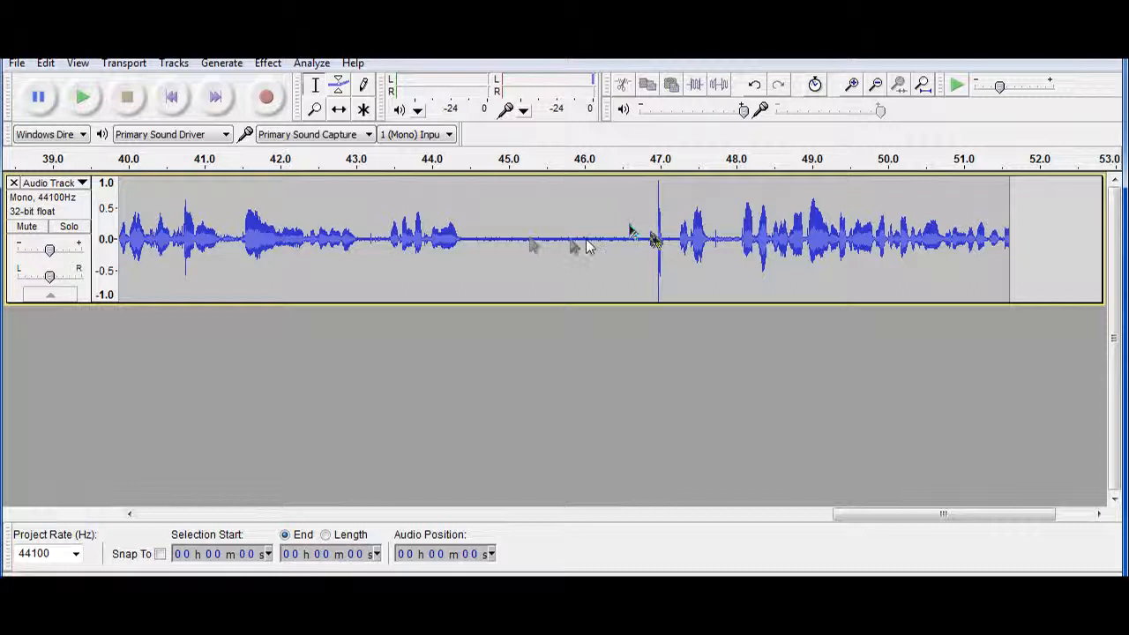
Step: Select the silent gap near 45–47 seconds and play it back to confirm it is quiet
drag(480, 238, 631, 238)
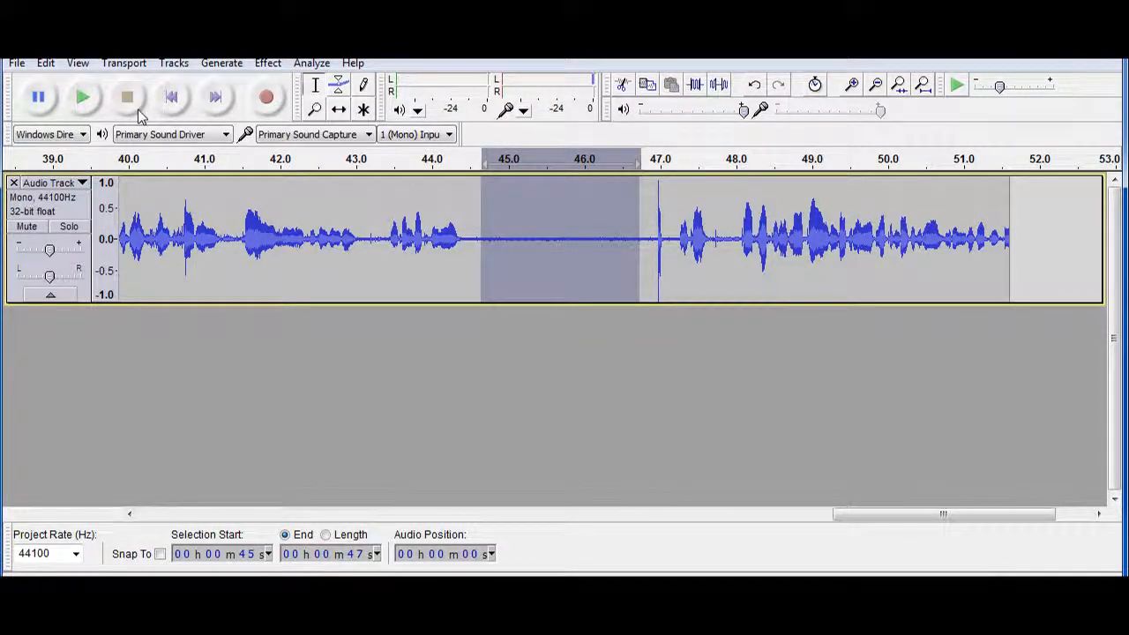
mouse_move(81, 98)
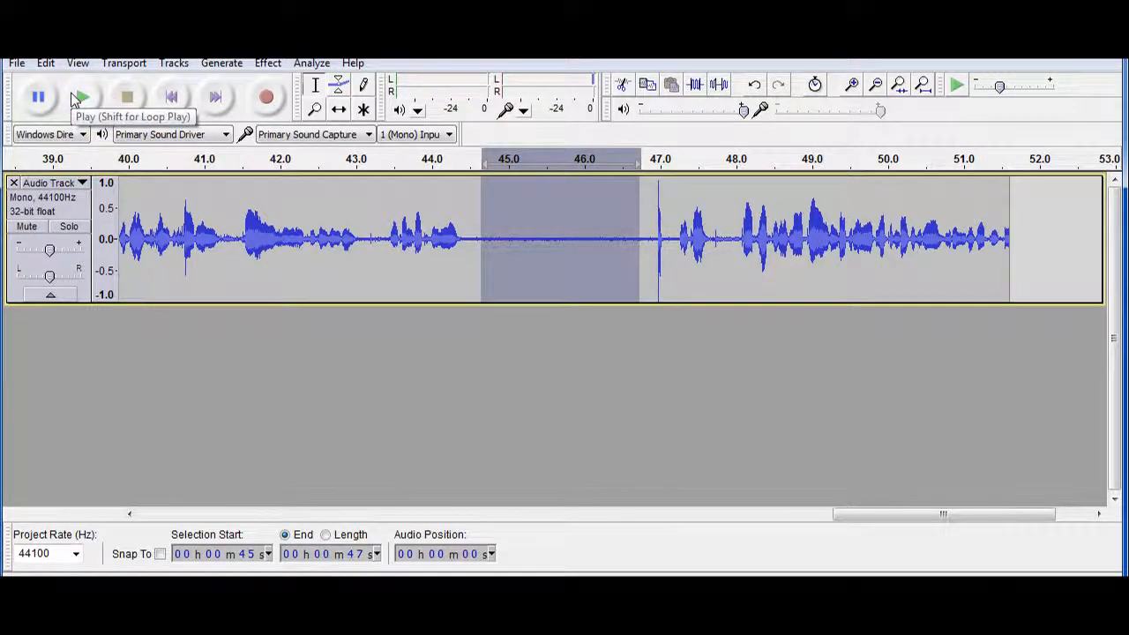
click(81, 97)
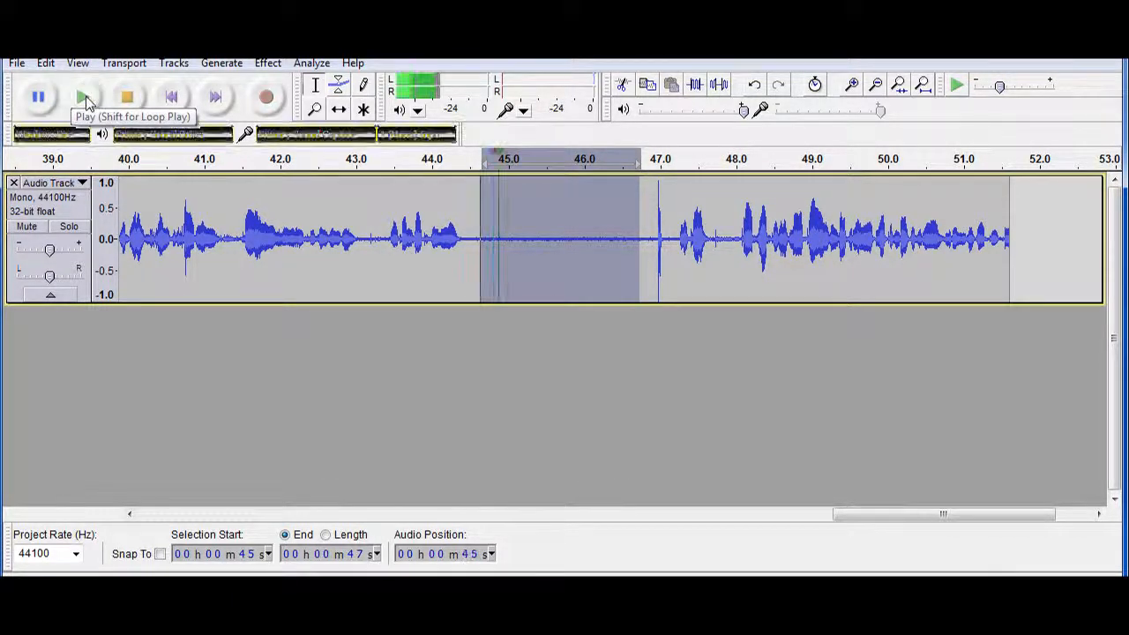
click(85, 97)
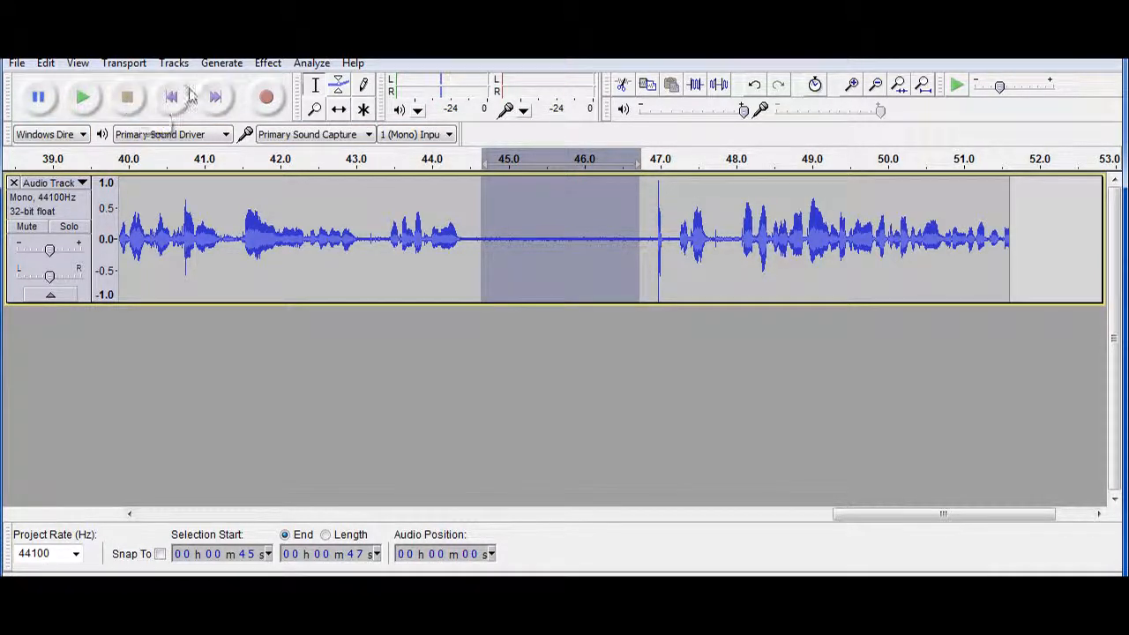
Step: Capture a noise profile from the gap via Noise Removal, then select the whole recording
click(268, 63)
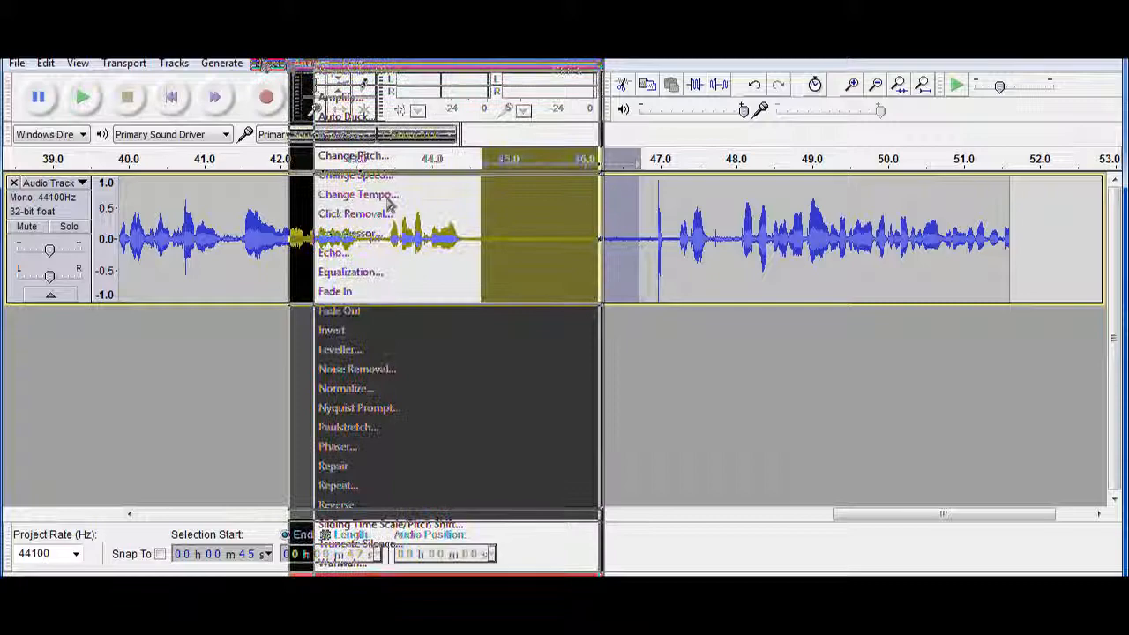
click(356, 369)
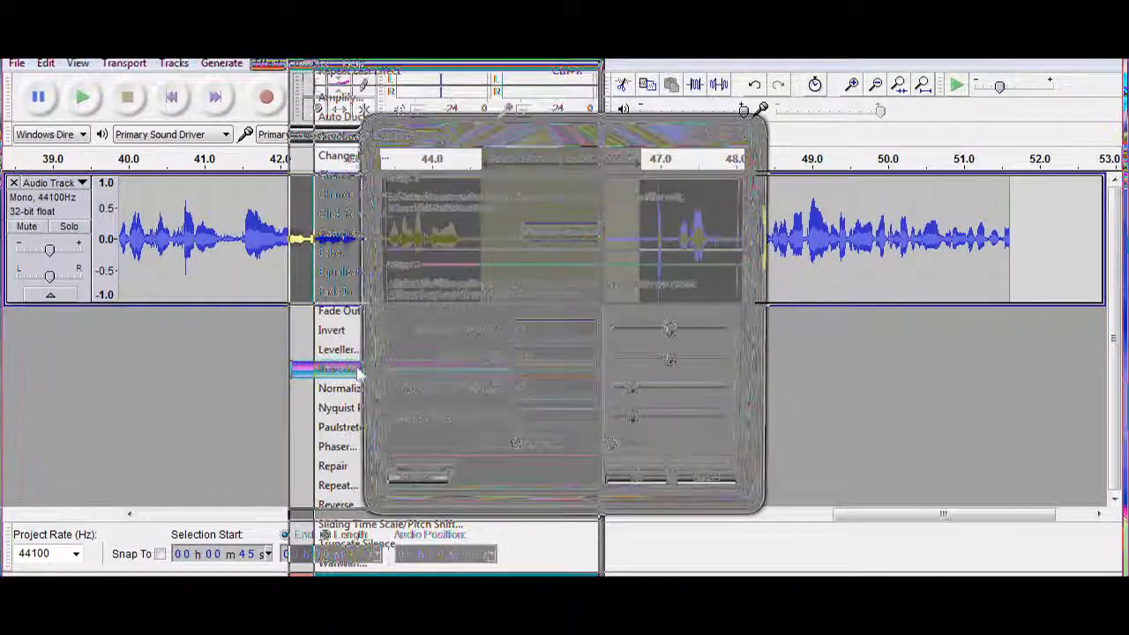
click(338, 369)
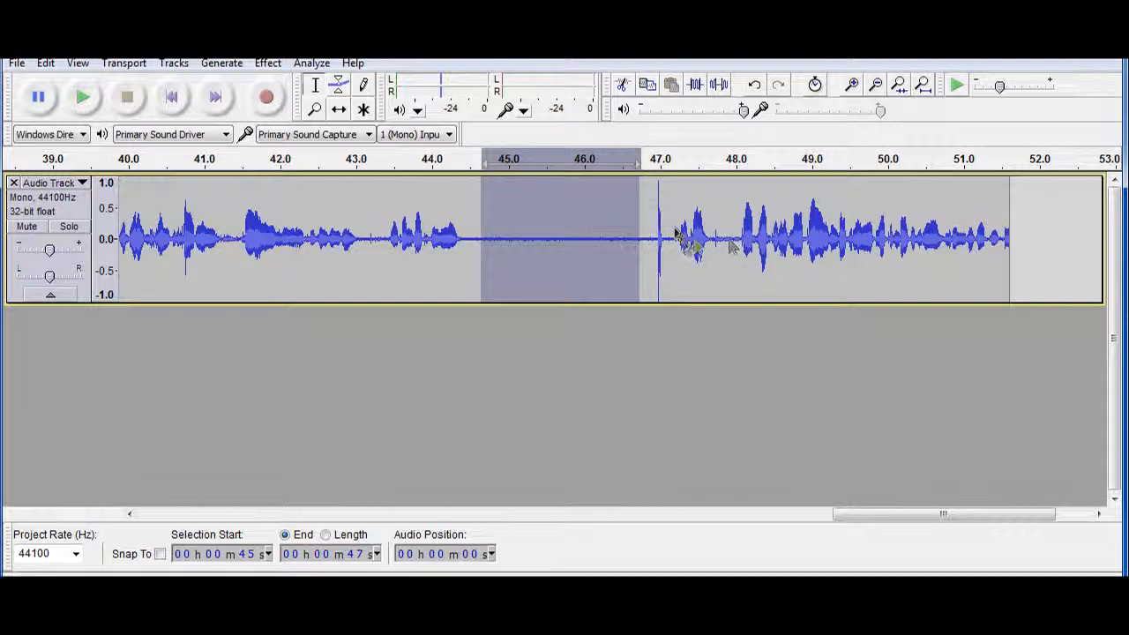
mouse_move(635, 233)
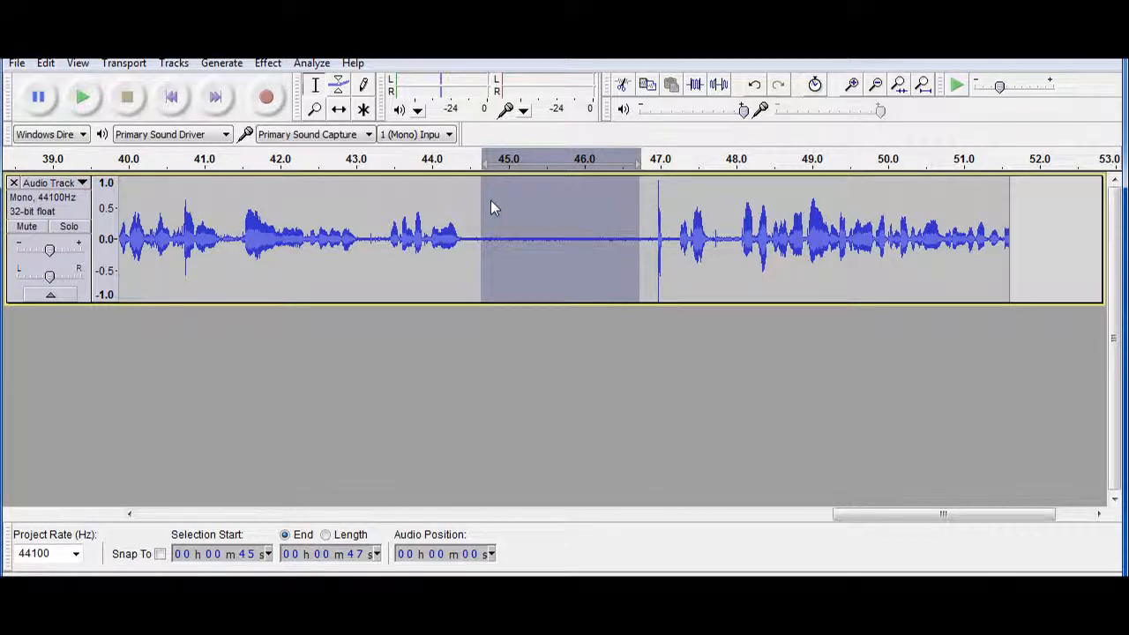
click(268, 64)
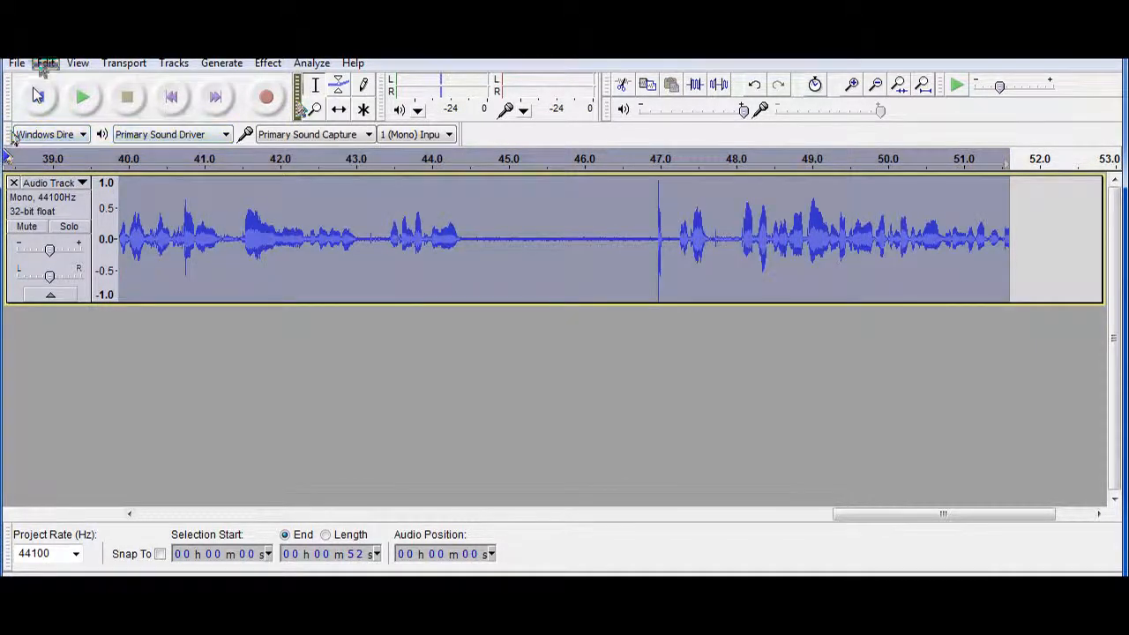
Step: Apply Noise Removal at 24 dB reduction across the entire voice recording
click(45, 64)
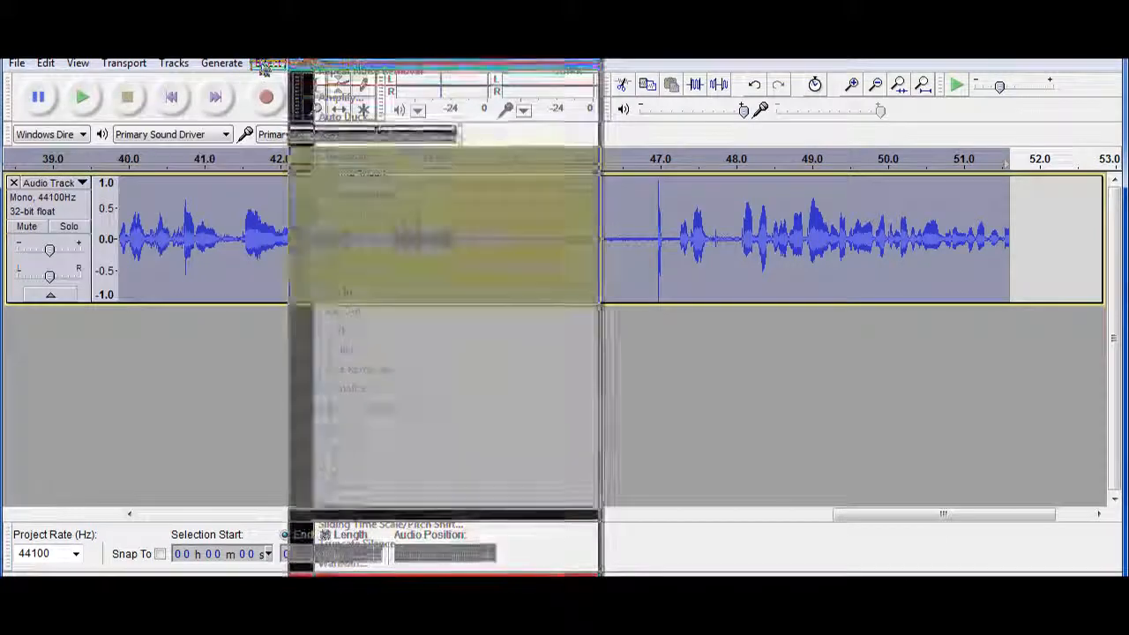
click(268, 63)
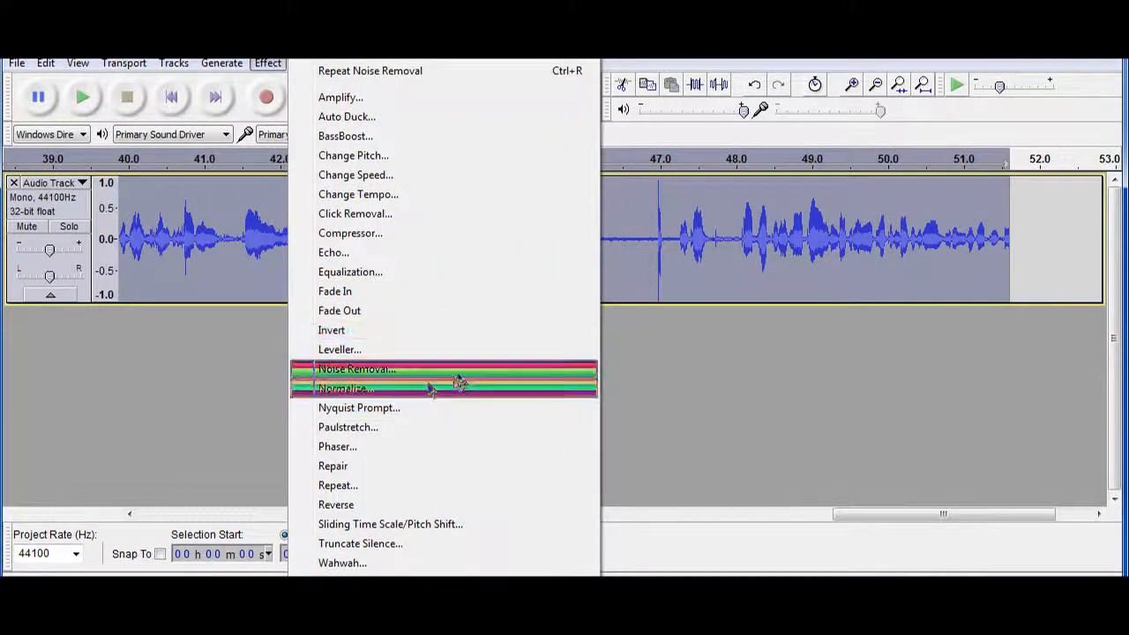
click(357, 369)
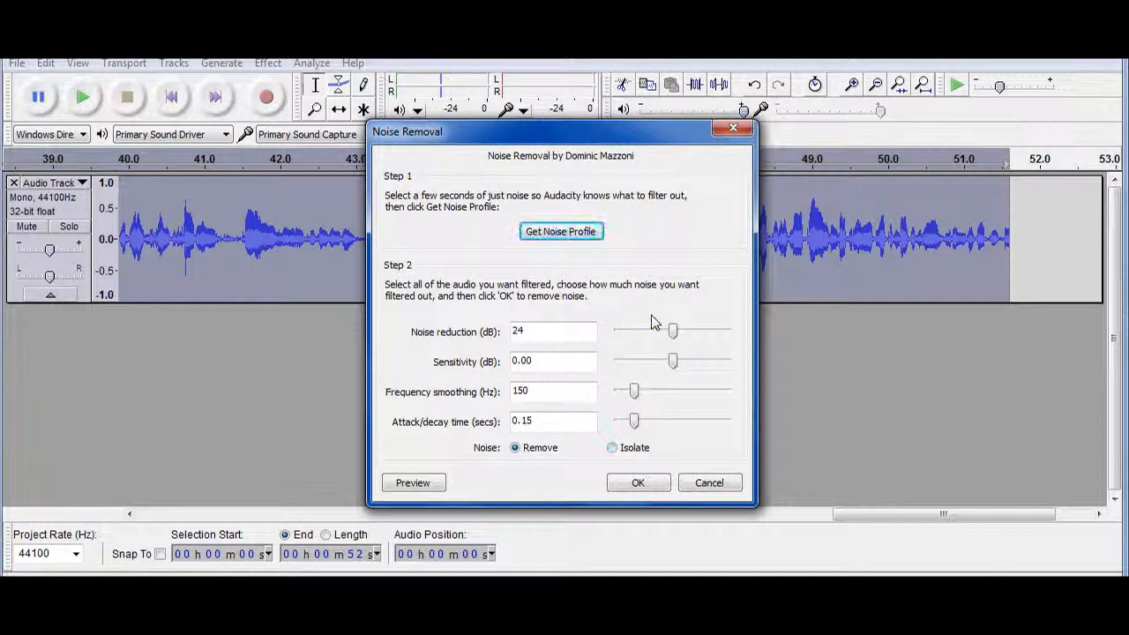
click(562, 231)
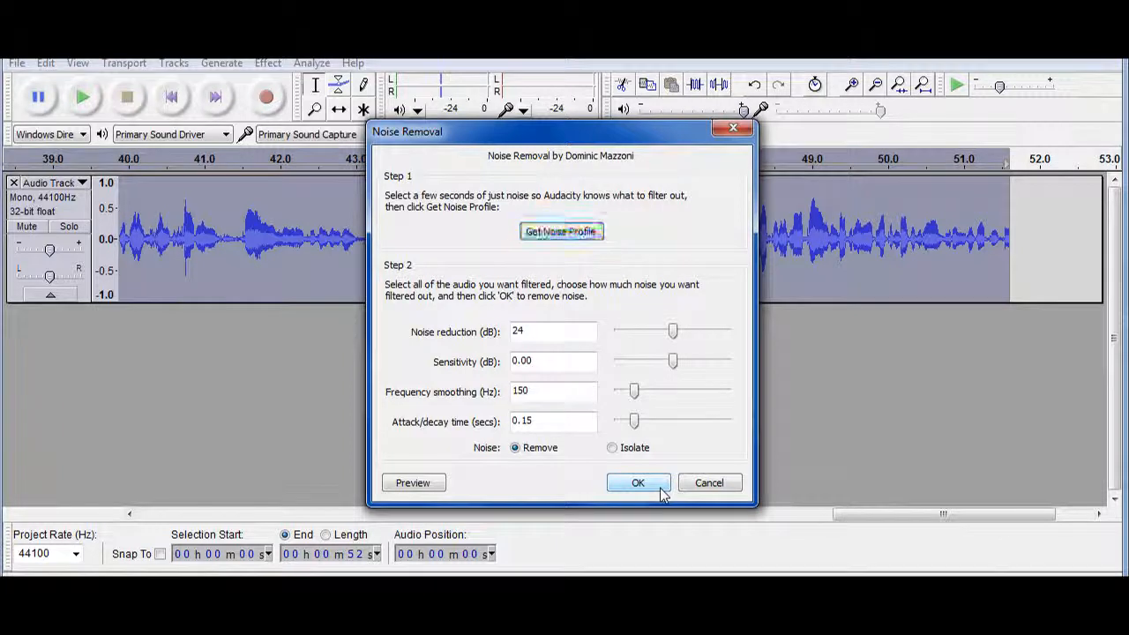
click(561, 231)
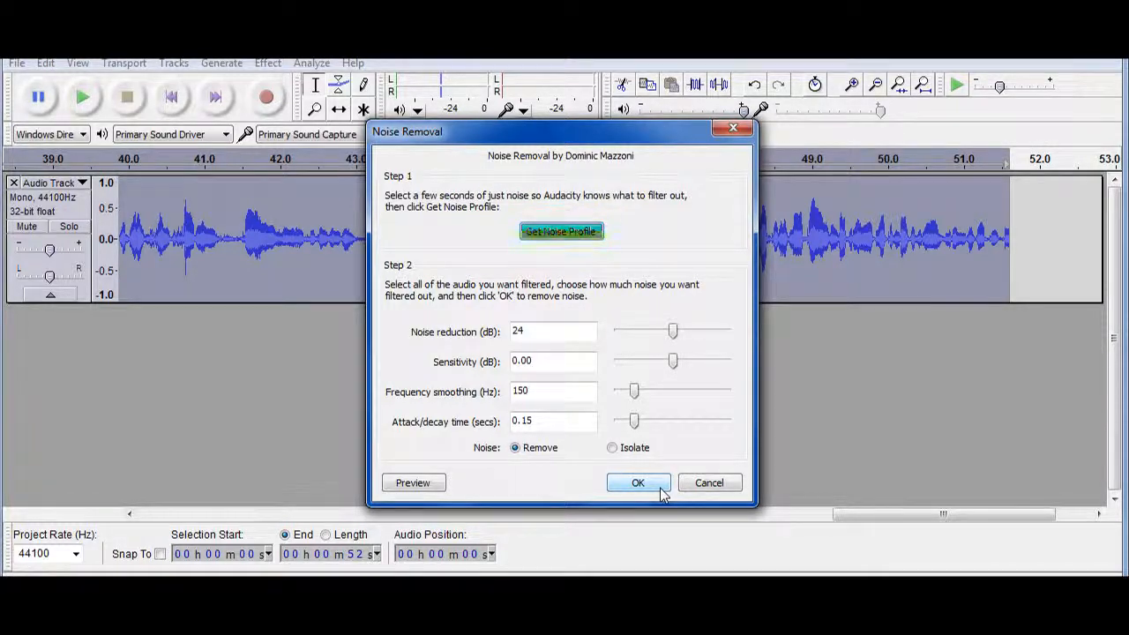
click(639, 483)
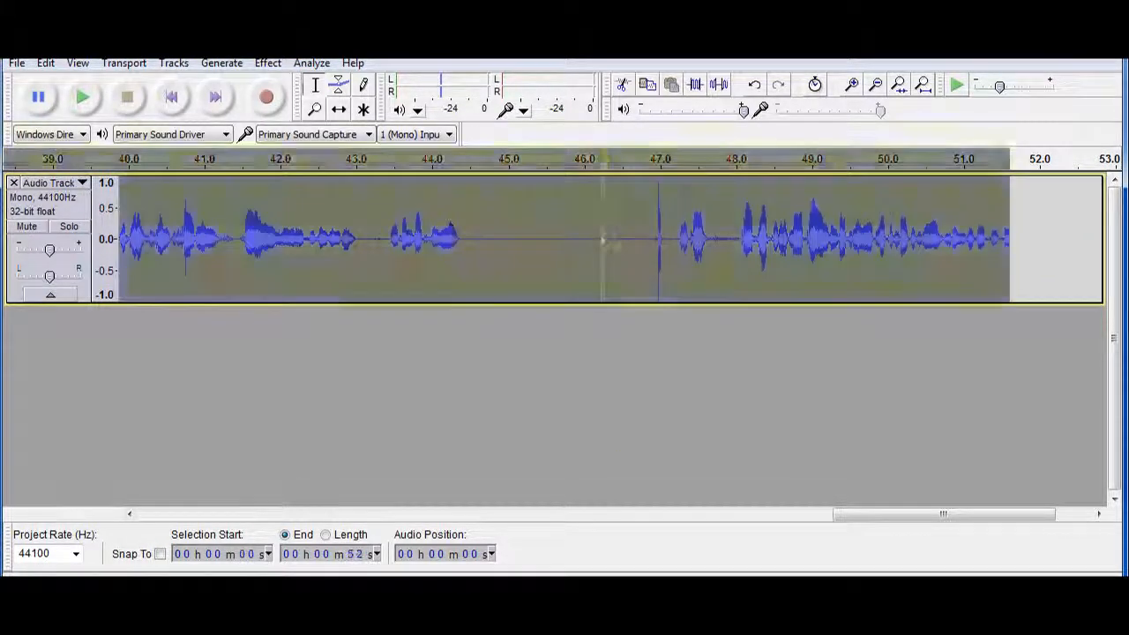
drag(484, 239, 600, 238)
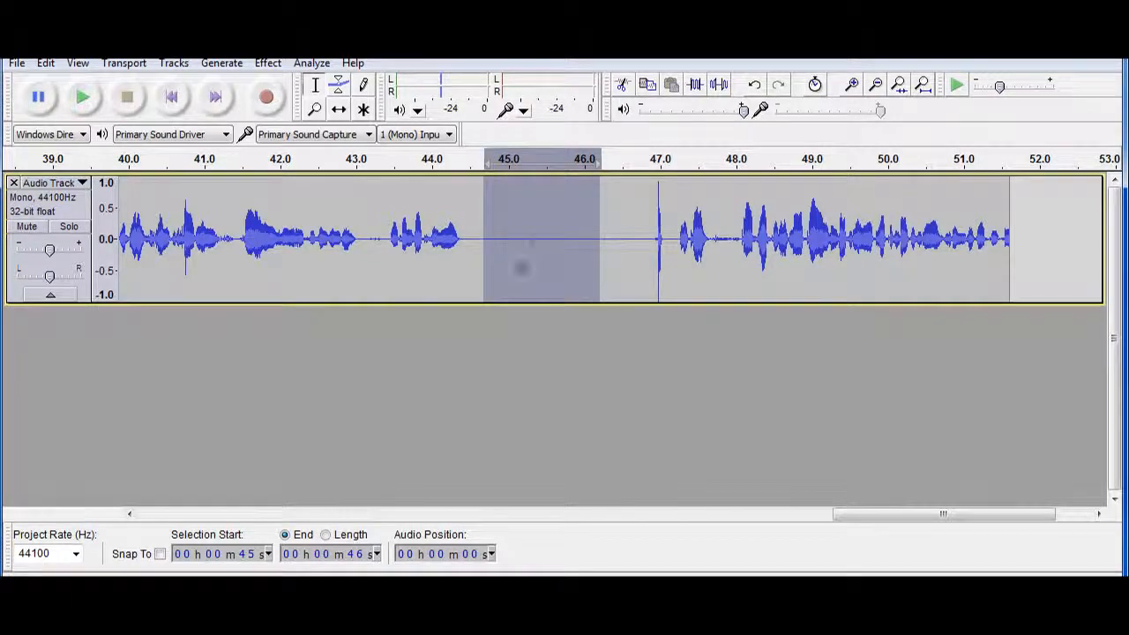
click(82, 95)
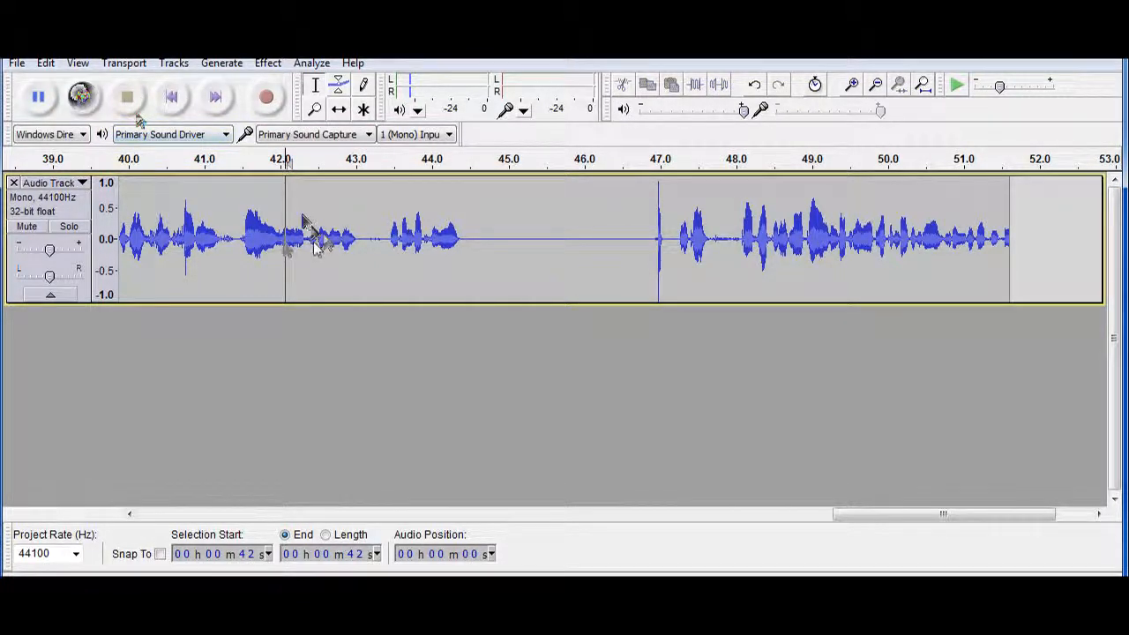
click(81, 96)
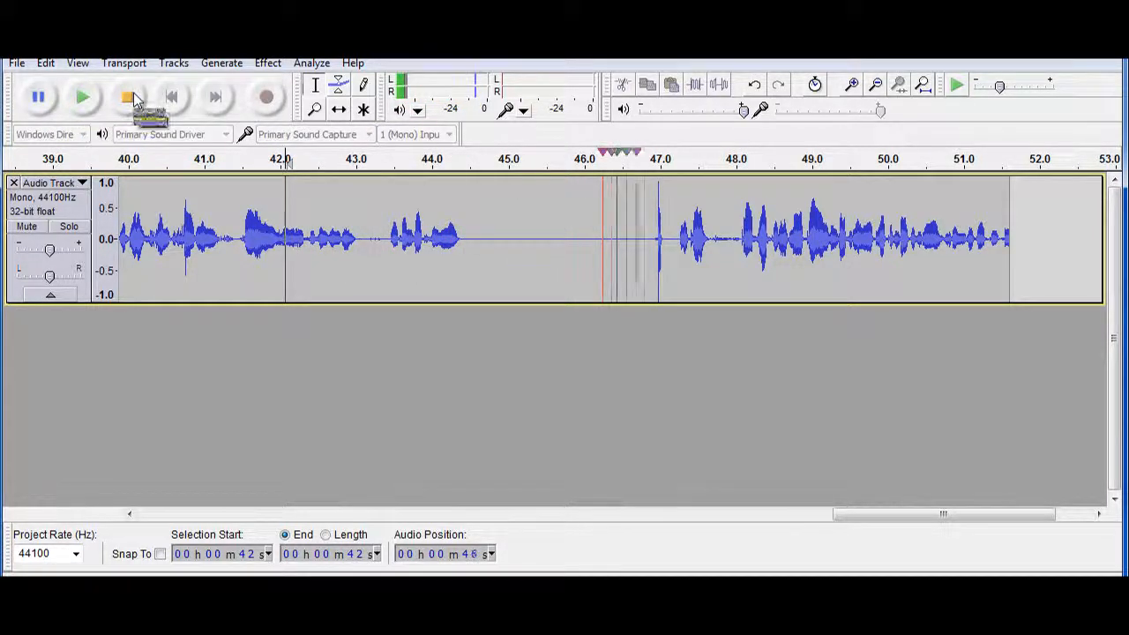
click(127, 97)
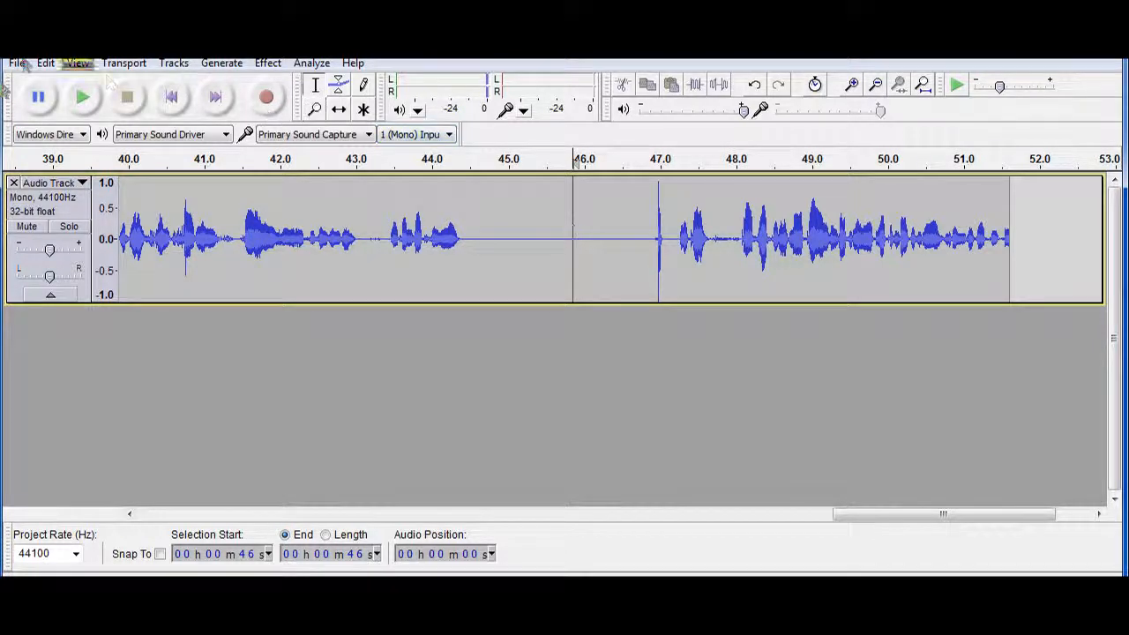
Step: Play the short stretch after the 47-second spike to check it, then cut it from the track
click(14, 63)
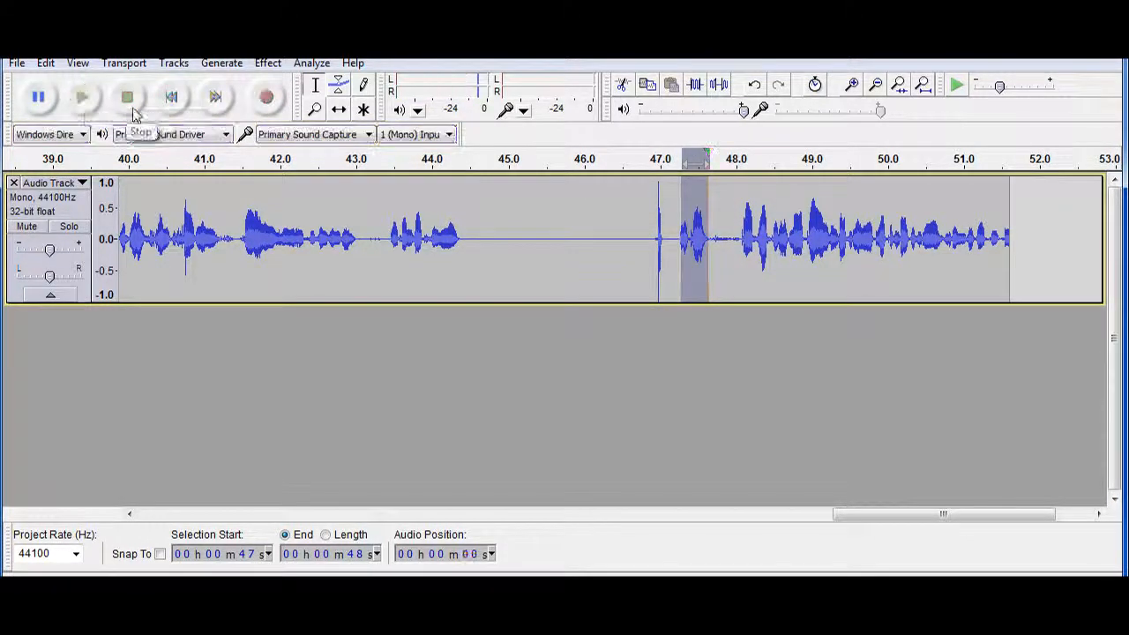
click(81, 95)
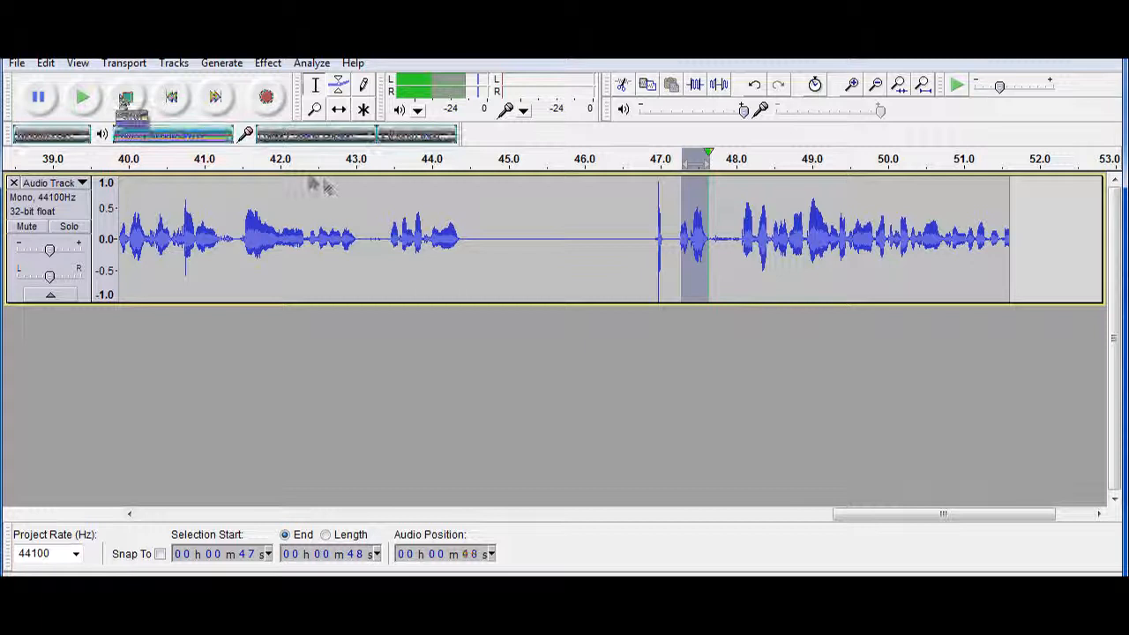
click(265, 95)
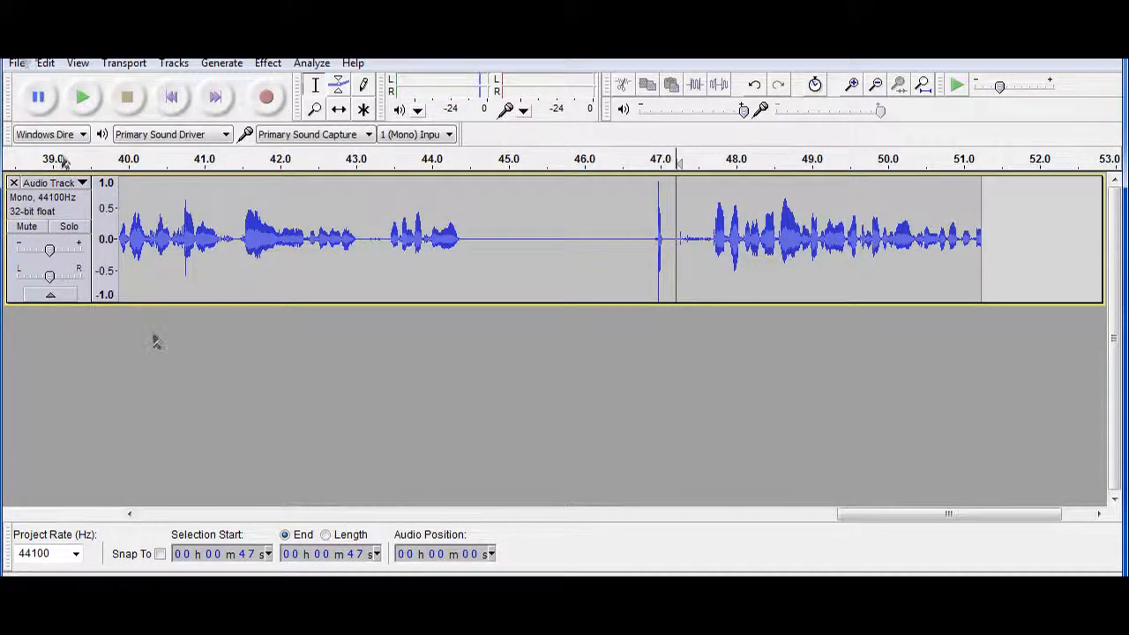
click(16, 64)
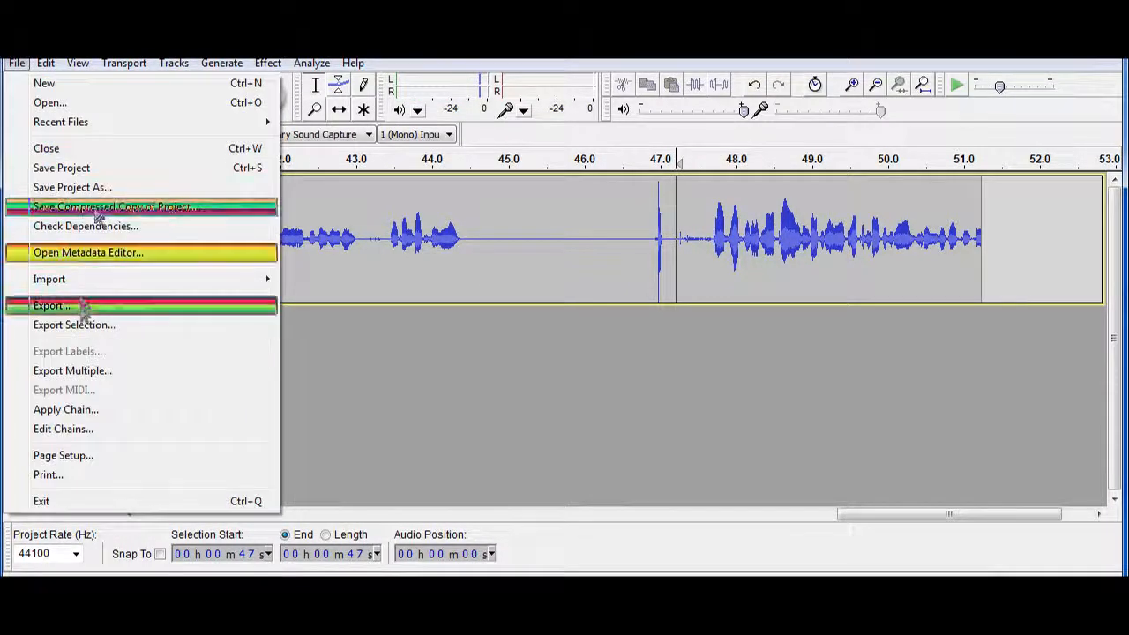
click(49, 305)
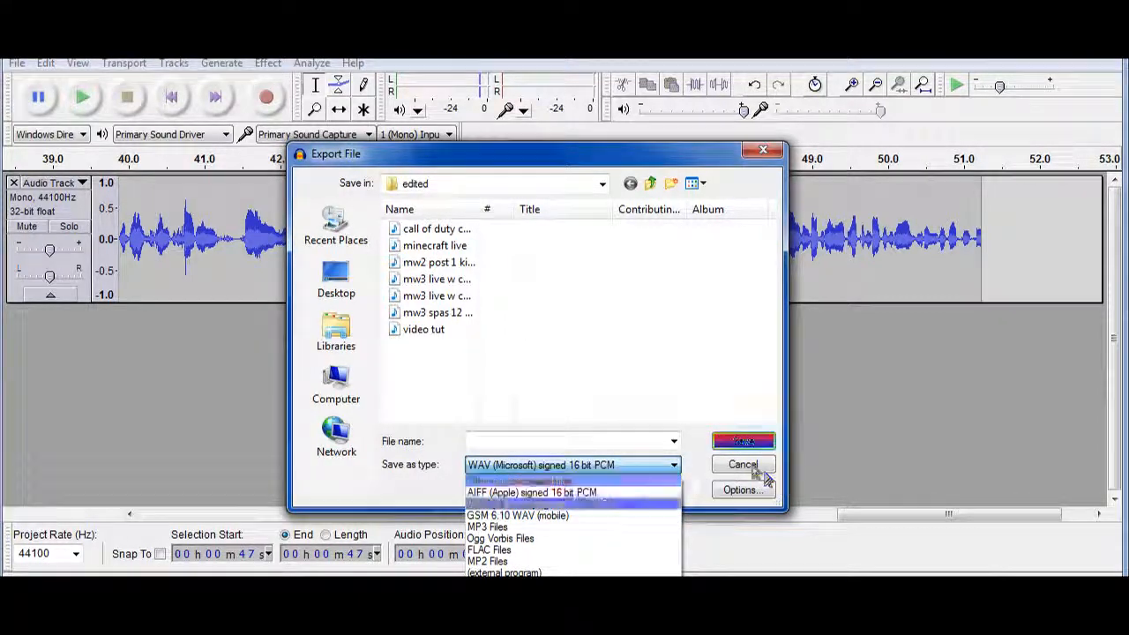
click(743, 466)
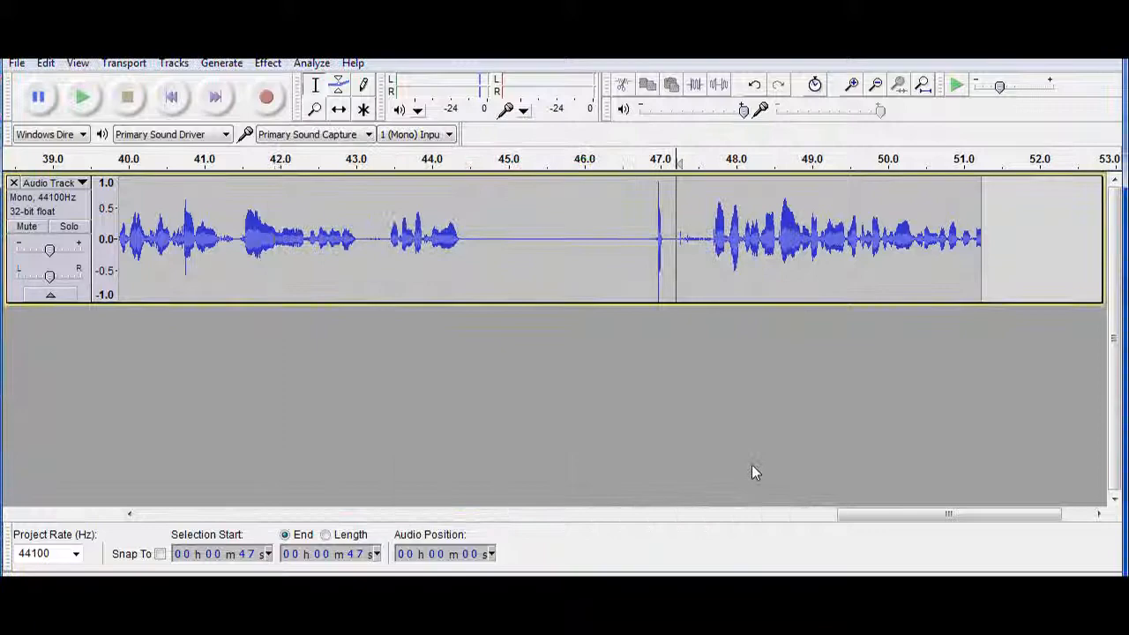
mouse_move(444, 455)
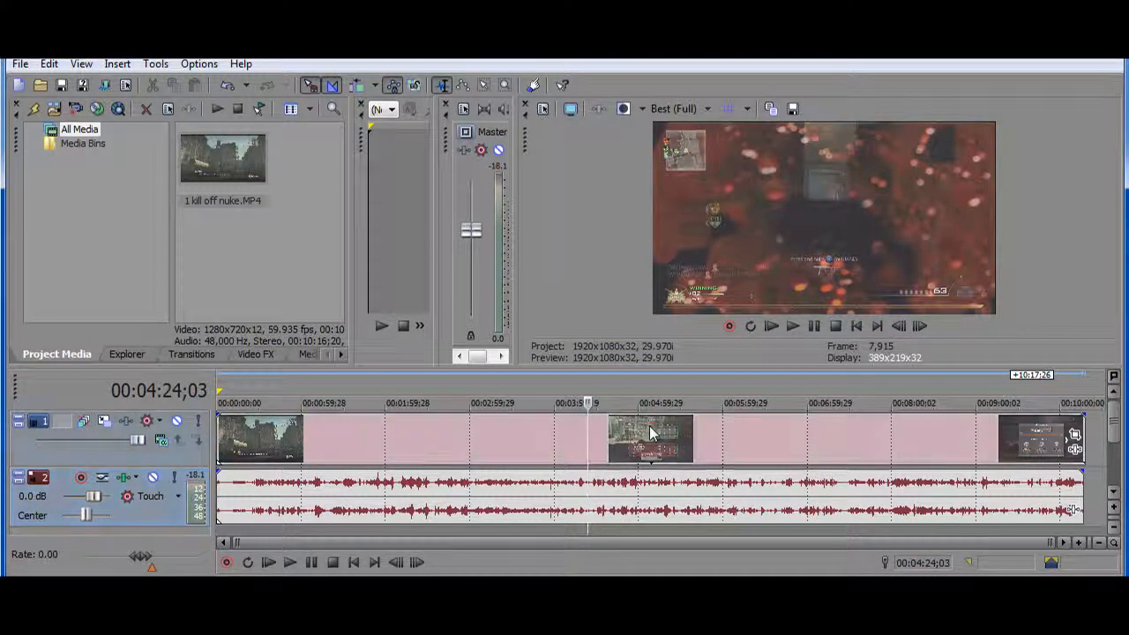
Step: Remove the gameplay clip's video event from its group, leaving the audio independent
right_click(649, 438)
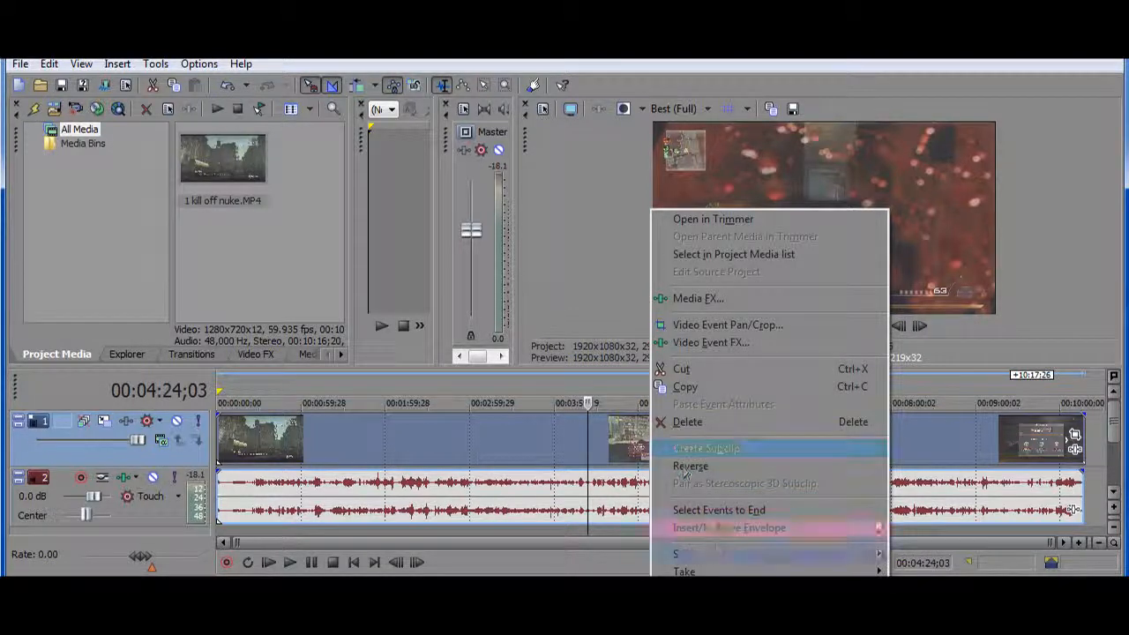
mouse_move(691, 554)
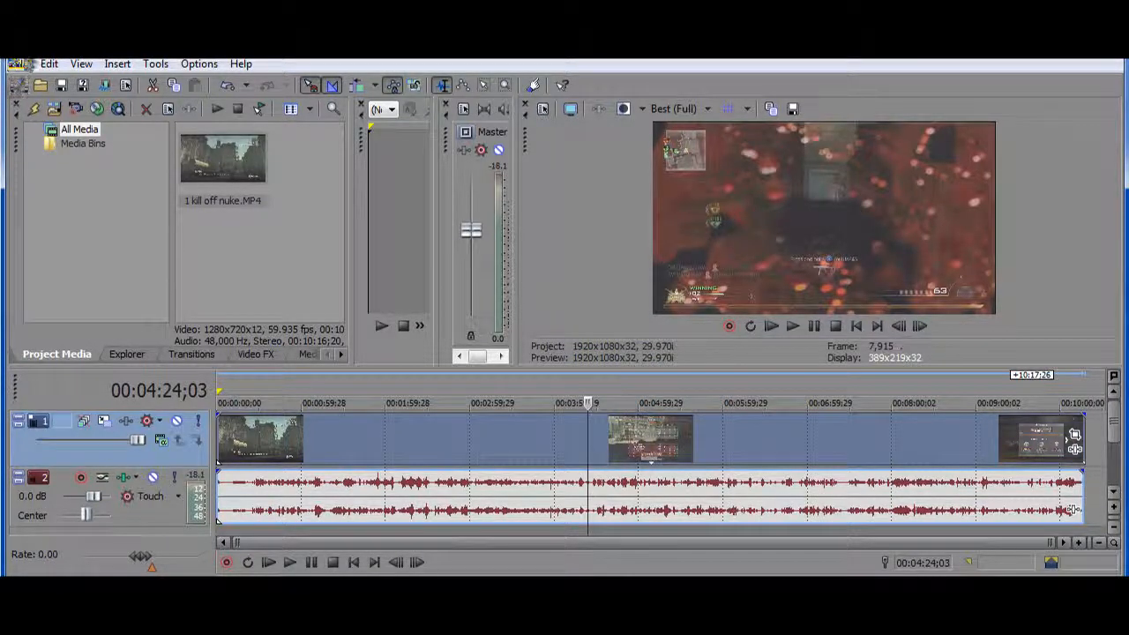
click(49, 63)
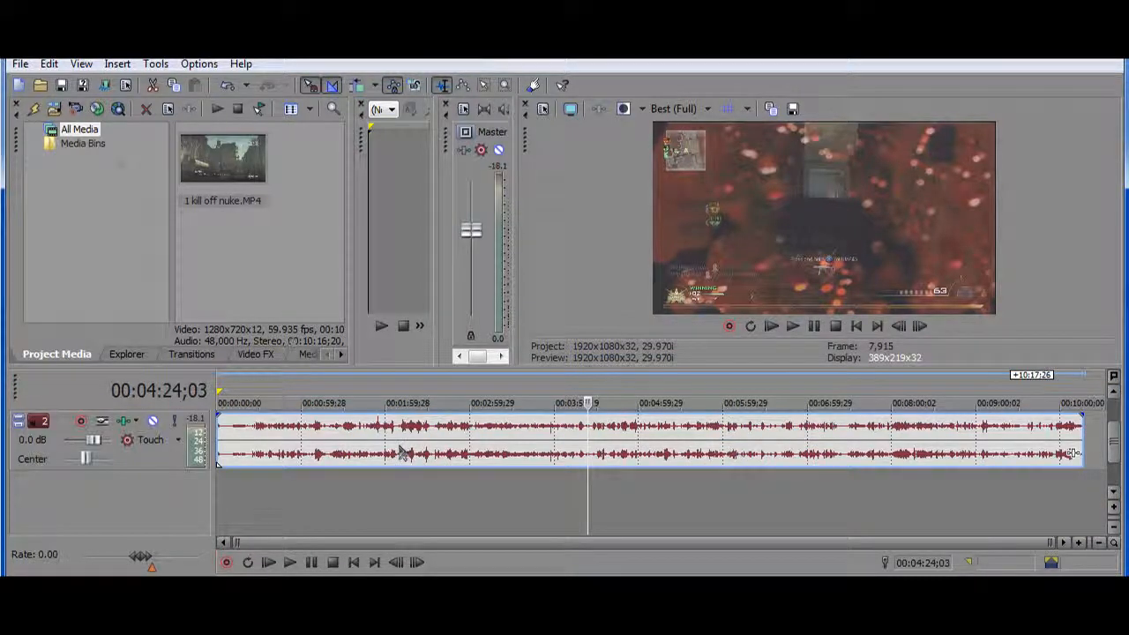
Step: Browse Libraries > Videos > edited and add the cleaned call of duty WAV as a second audio track
click(19, 64)
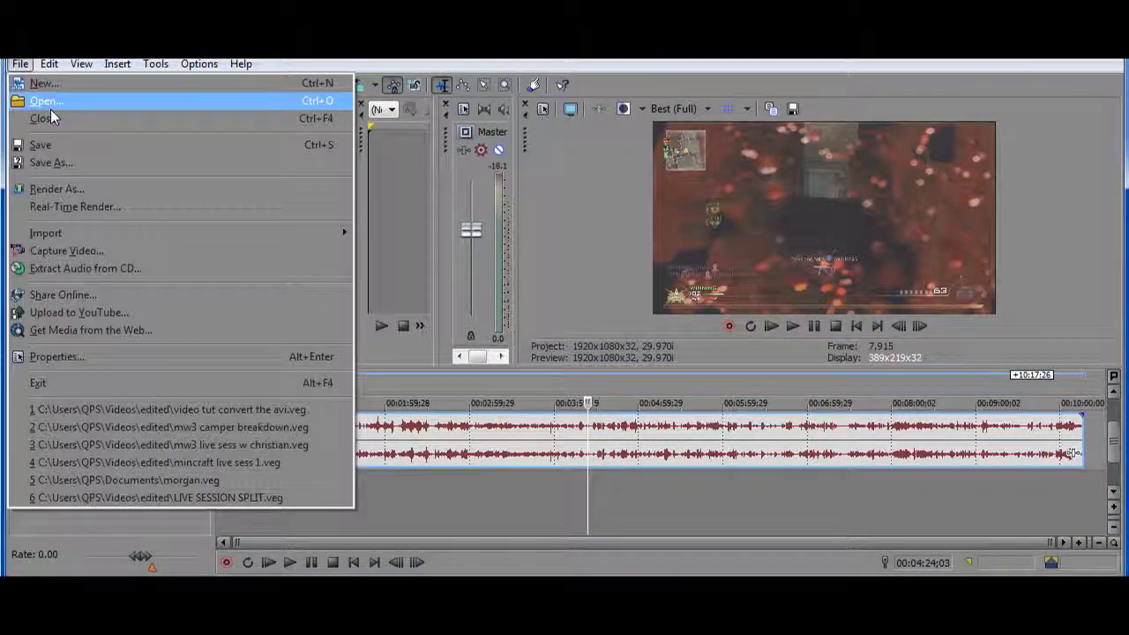
click(46, 101)
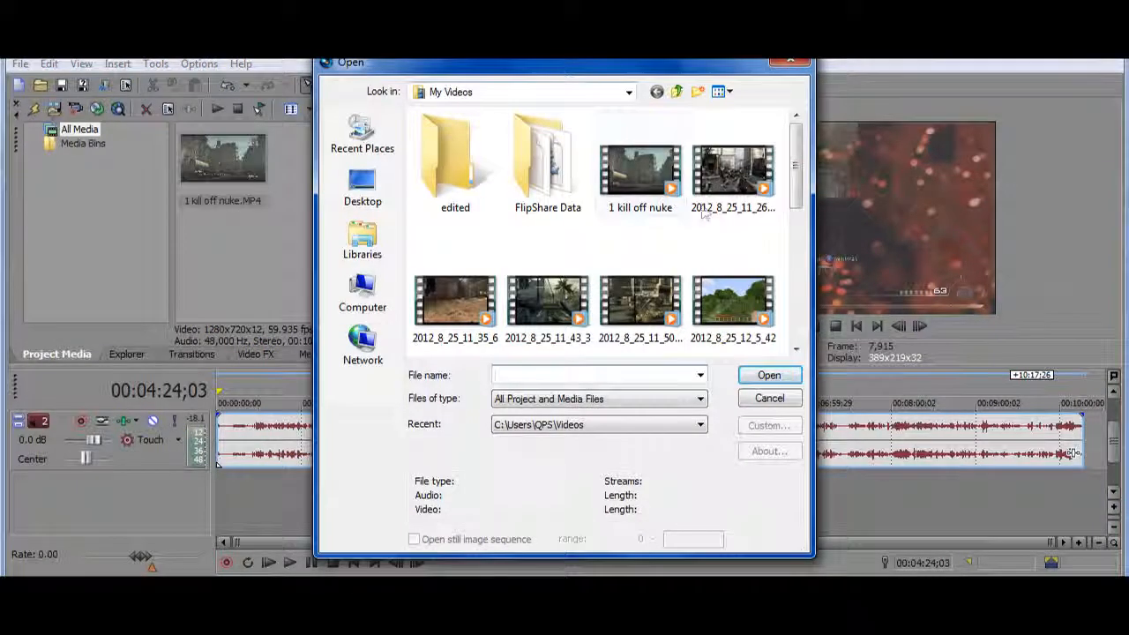
scroll(down, 3)
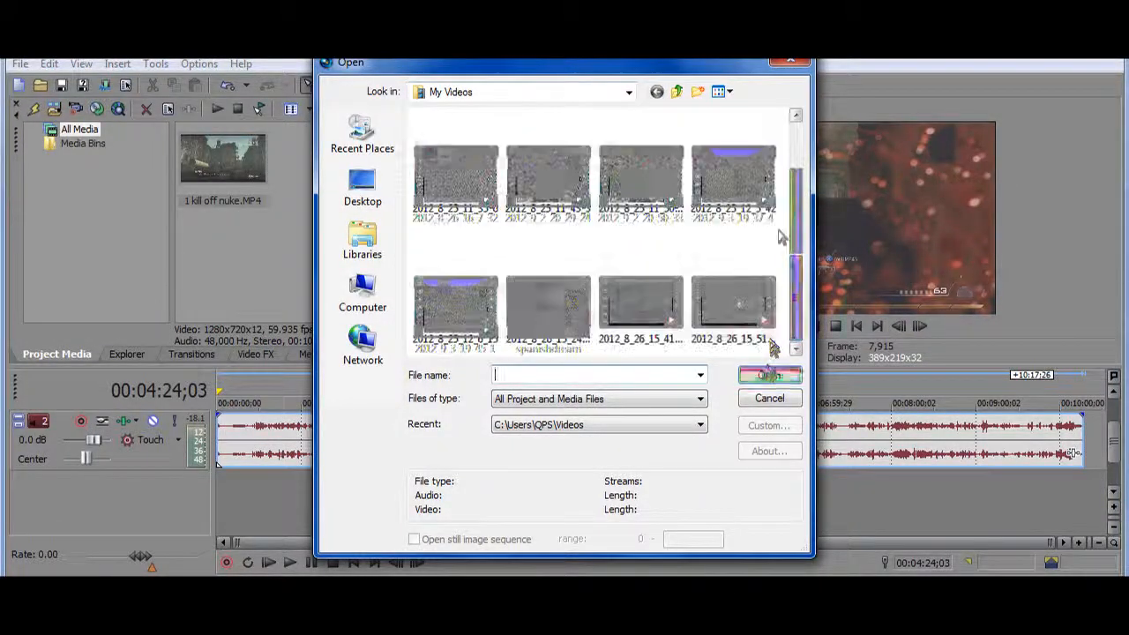
click(677, 92)
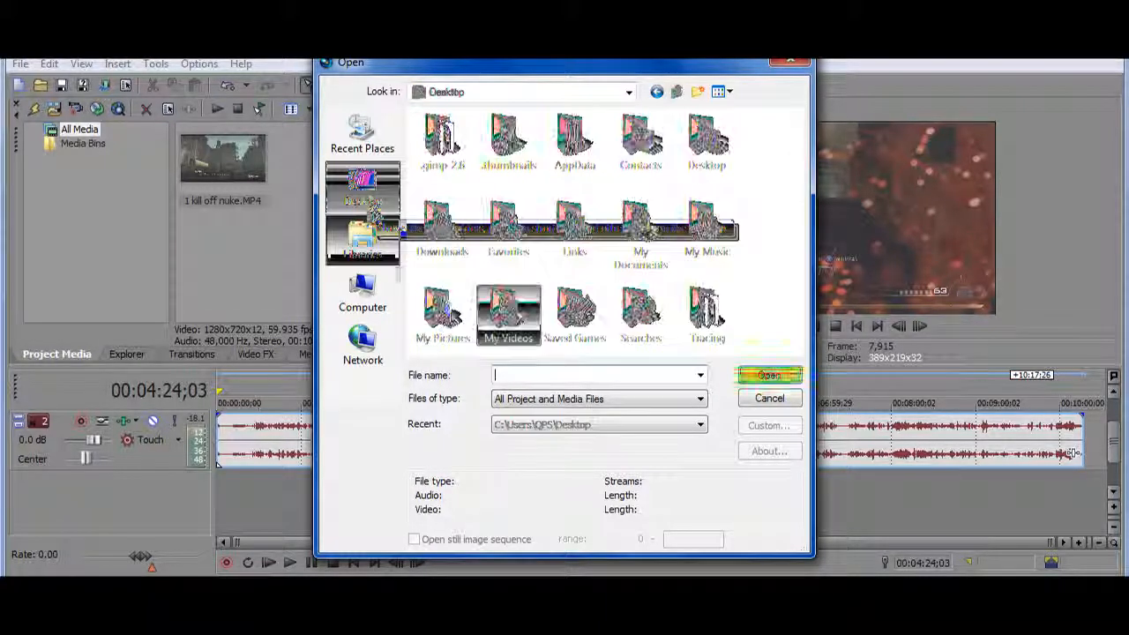
click(364, 240)
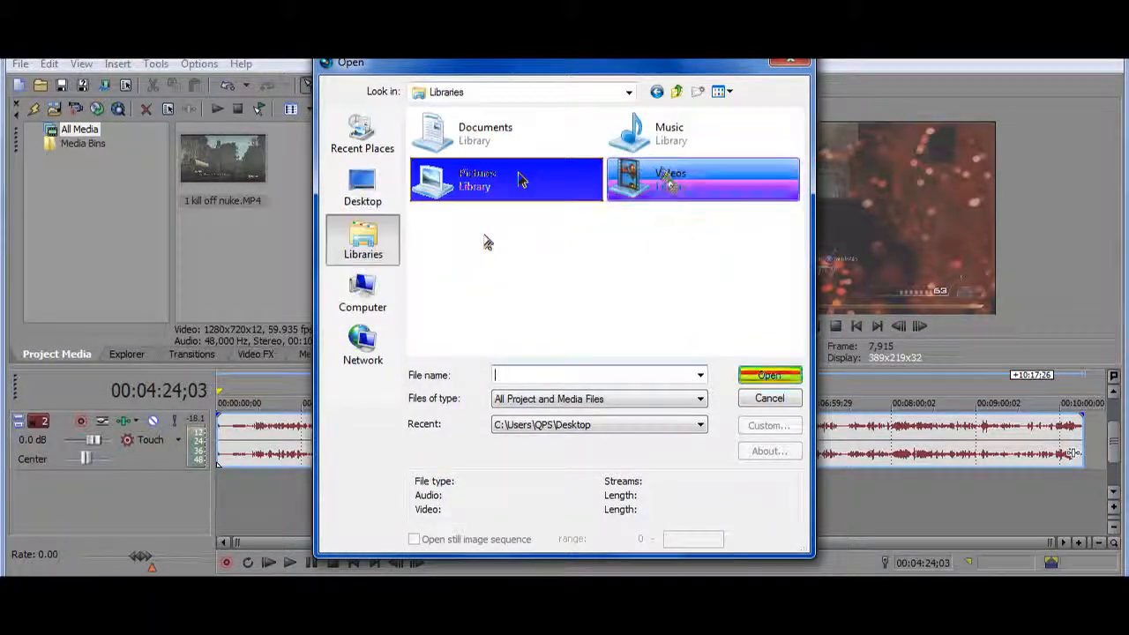
double_click(702, 180)
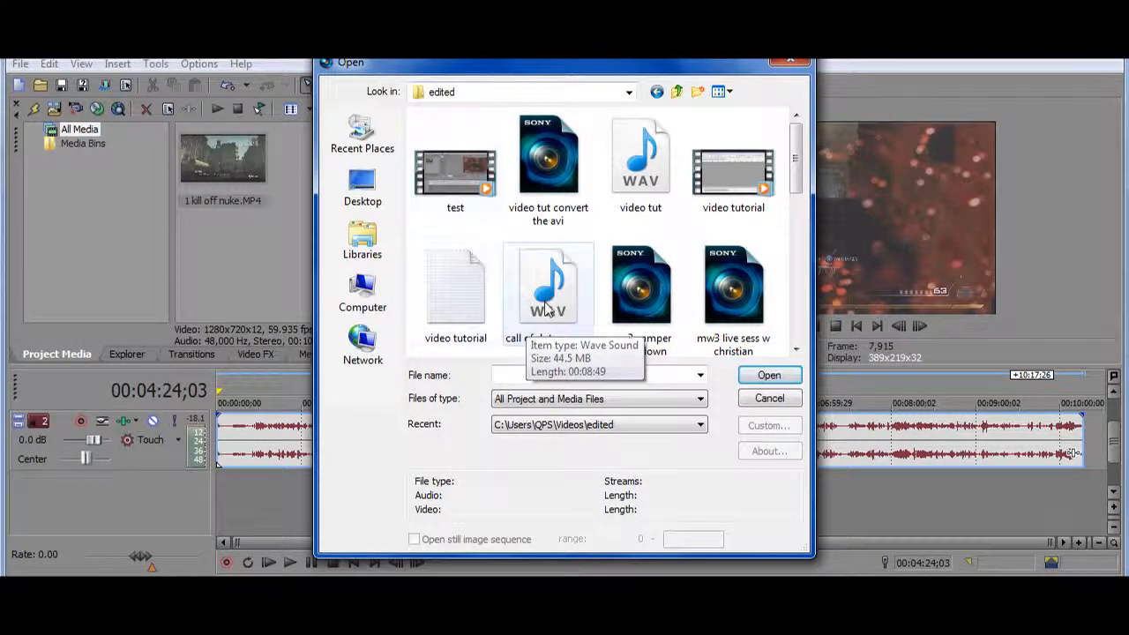
click(770, 374)
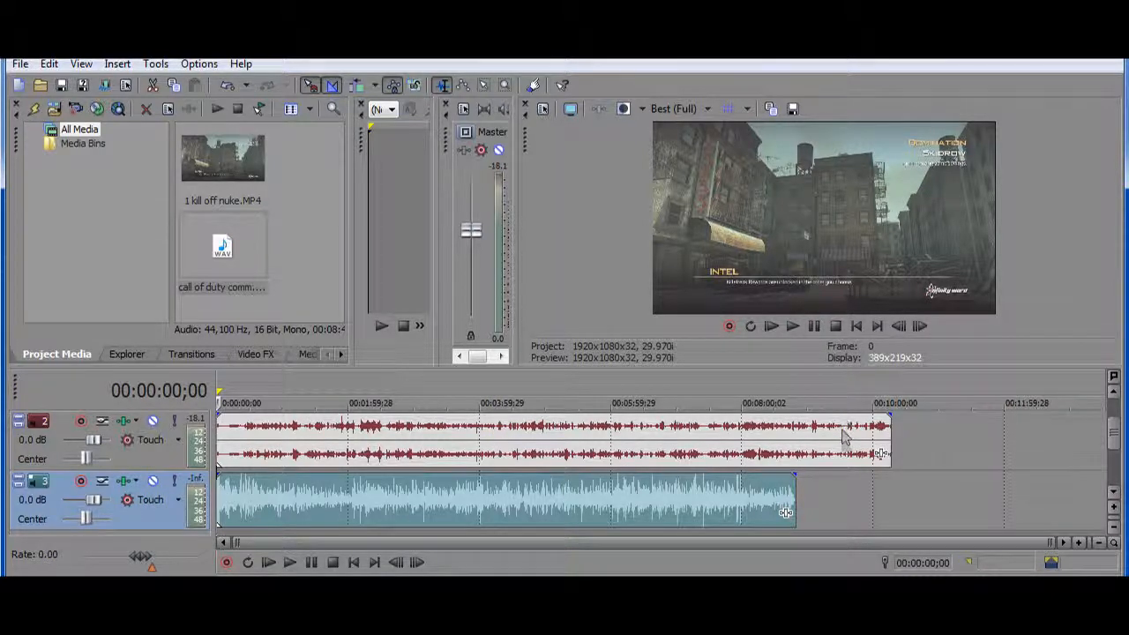
mouse_move(850, 417)
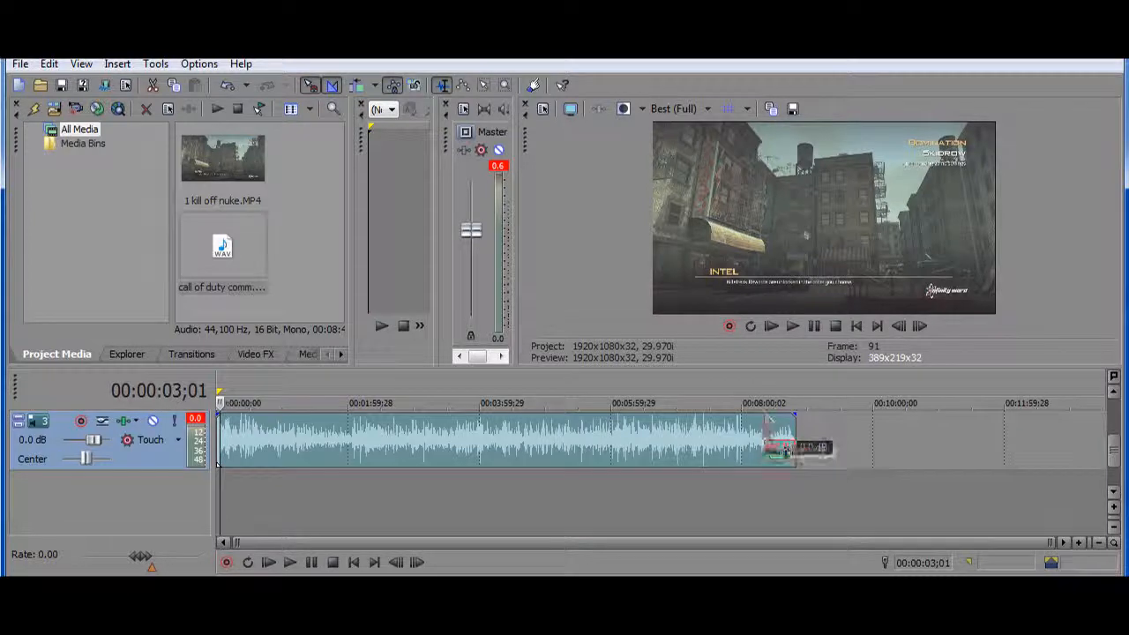
Step: Adjust the timeline track before switching back to the Audacity recording
drag(780, 420, 776, 450)
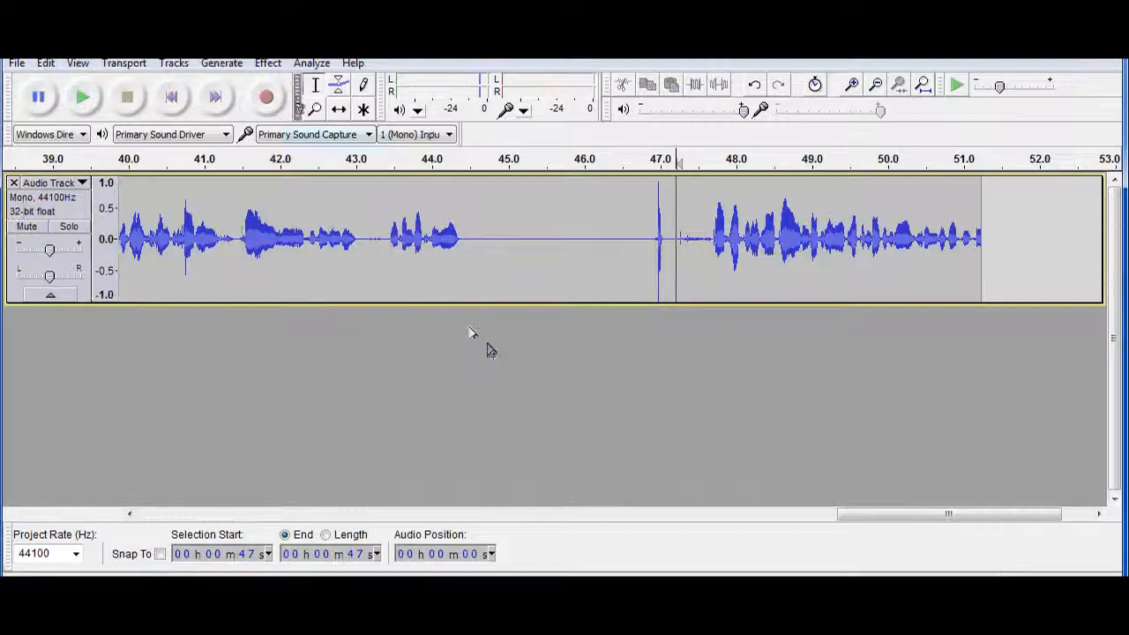
click(16, 64)
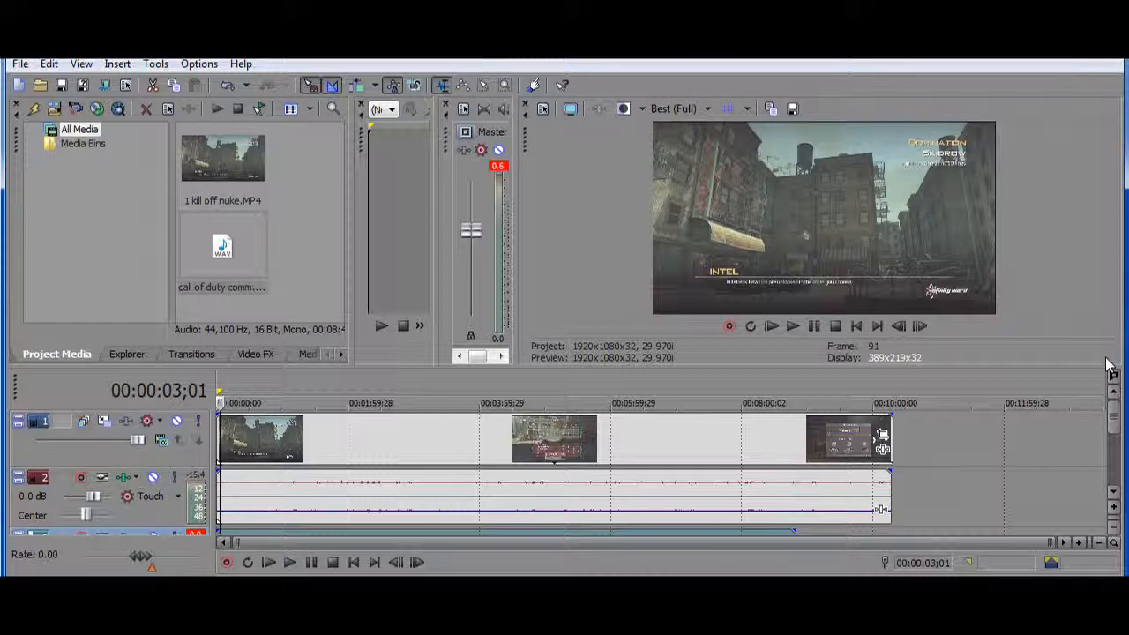
mouse_move(1024, 303)
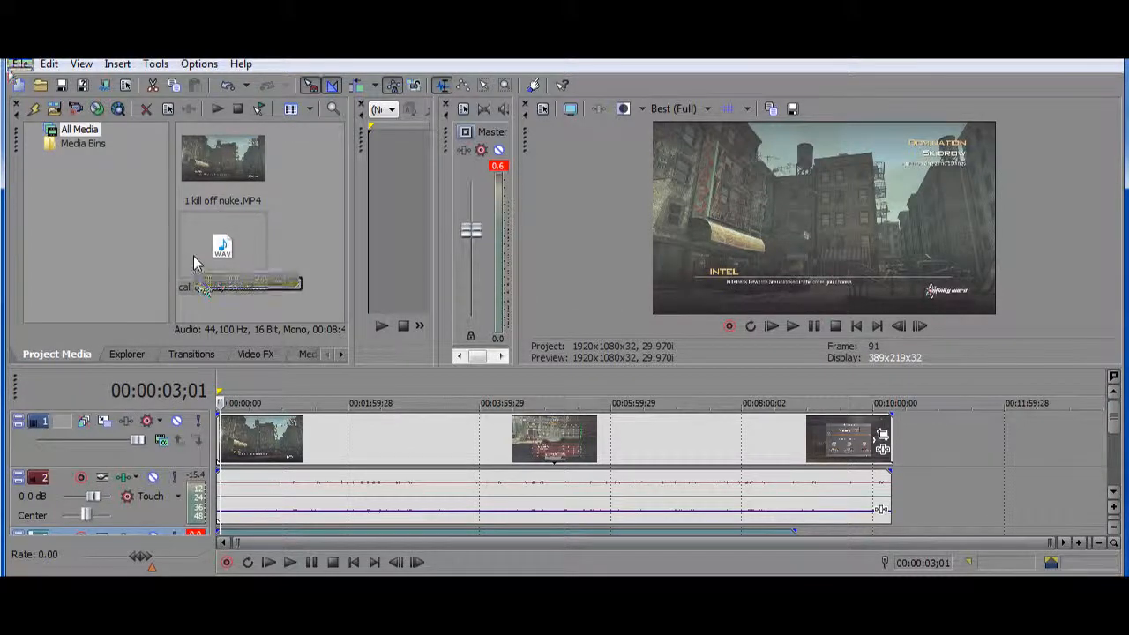
Step: In Render As, untick Show favorites only to list every Windows Media Video V11 template
click(18, 63)
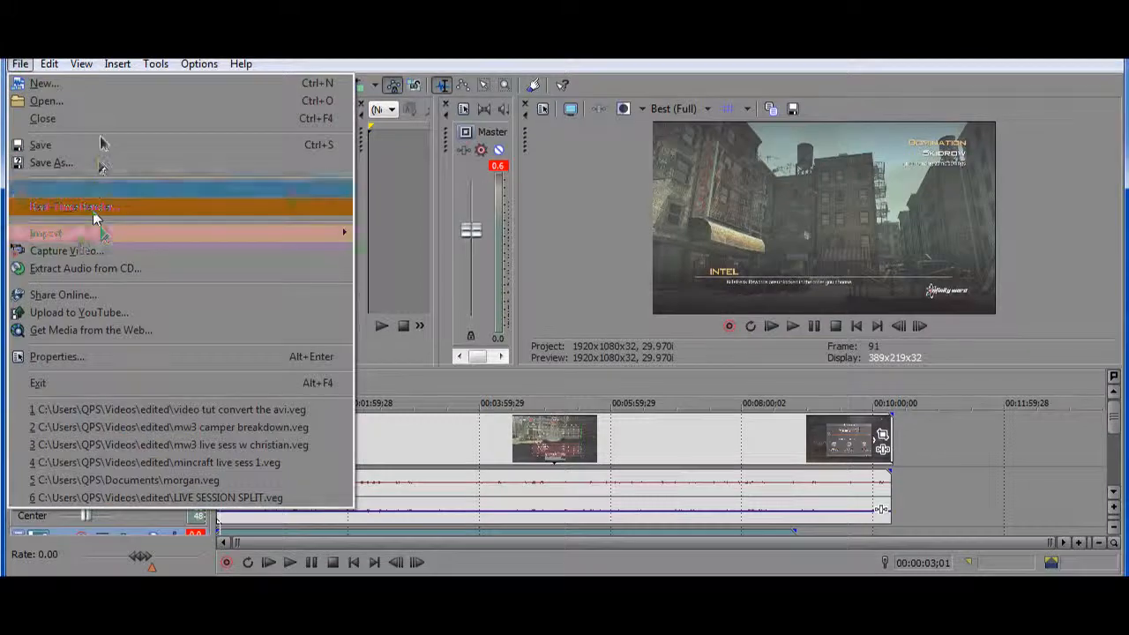
mouse_move(57, 191)
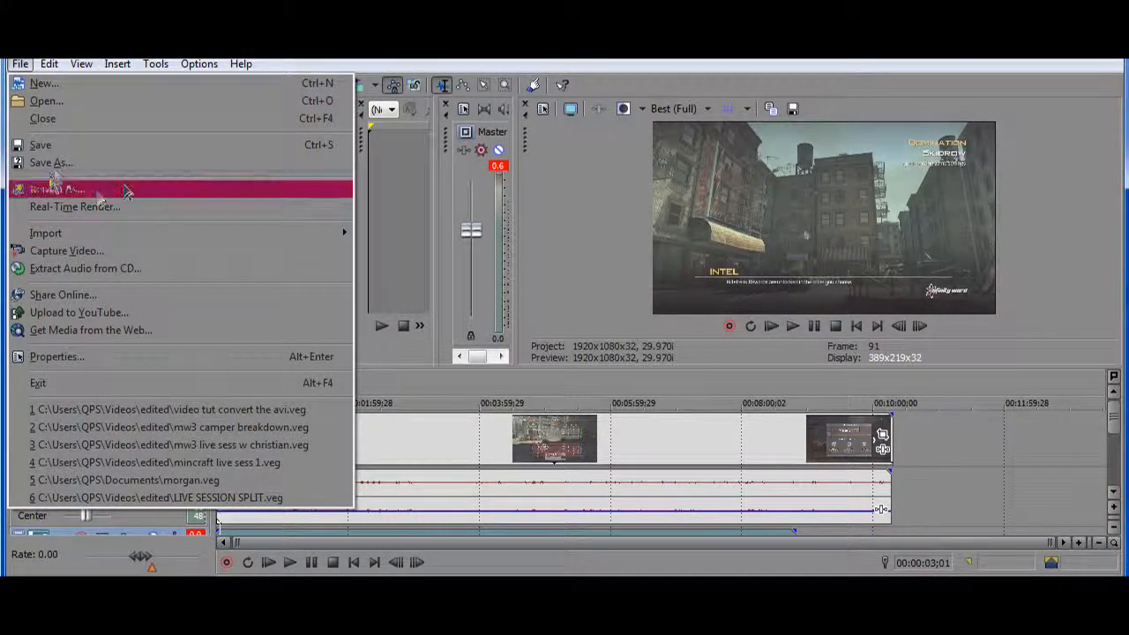
mouse_move(56, 189)
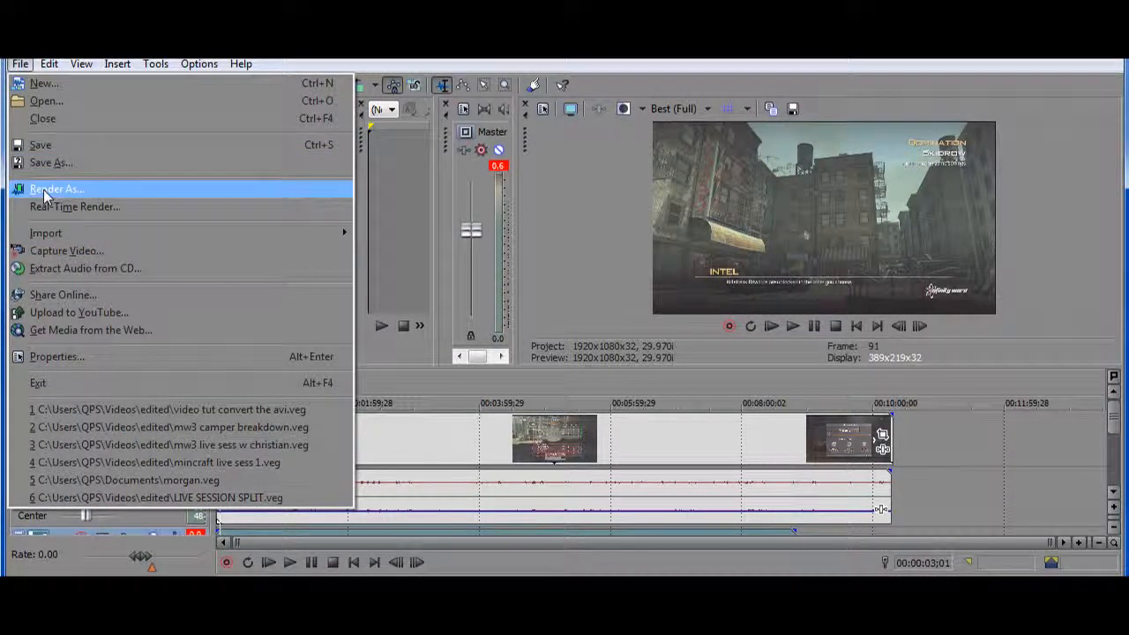
click(57, 189)
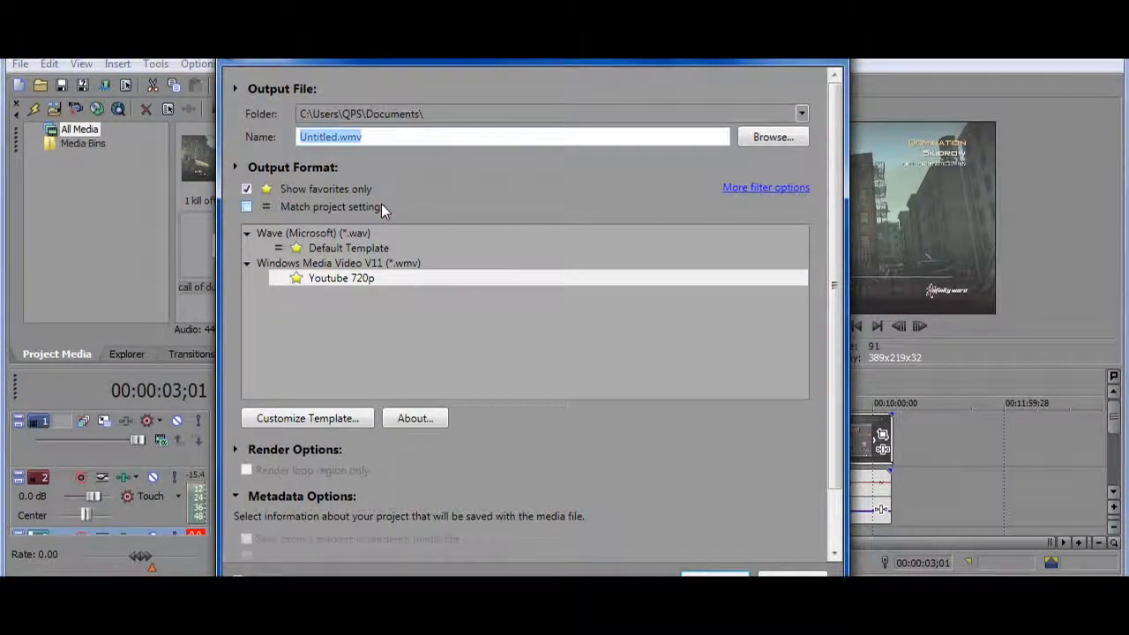
click(247, 206)
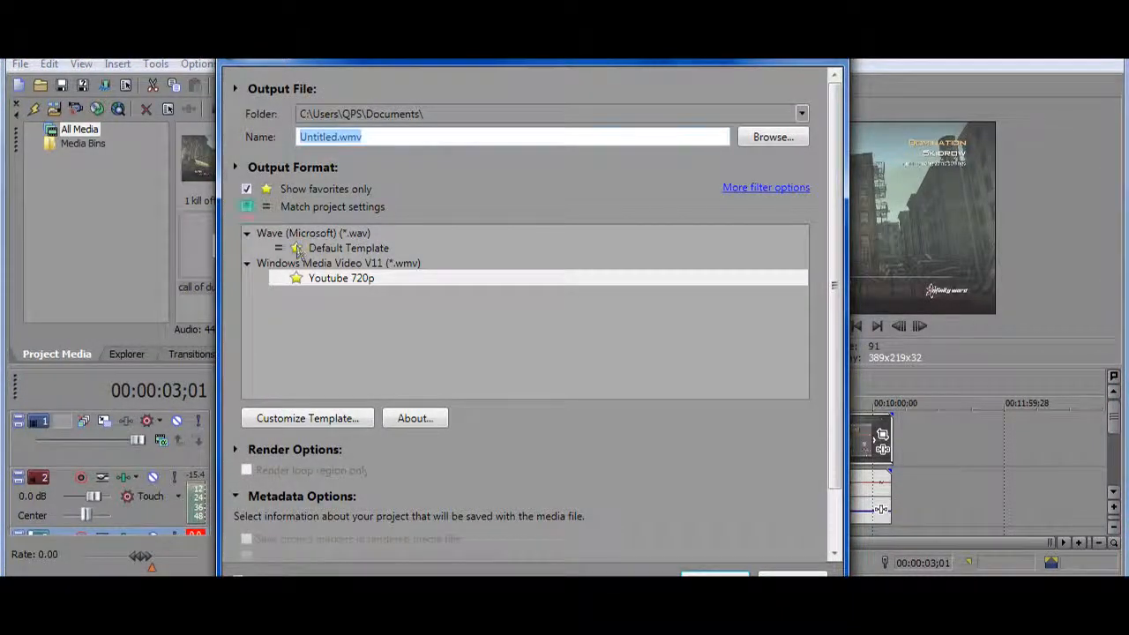
click(247, 189)
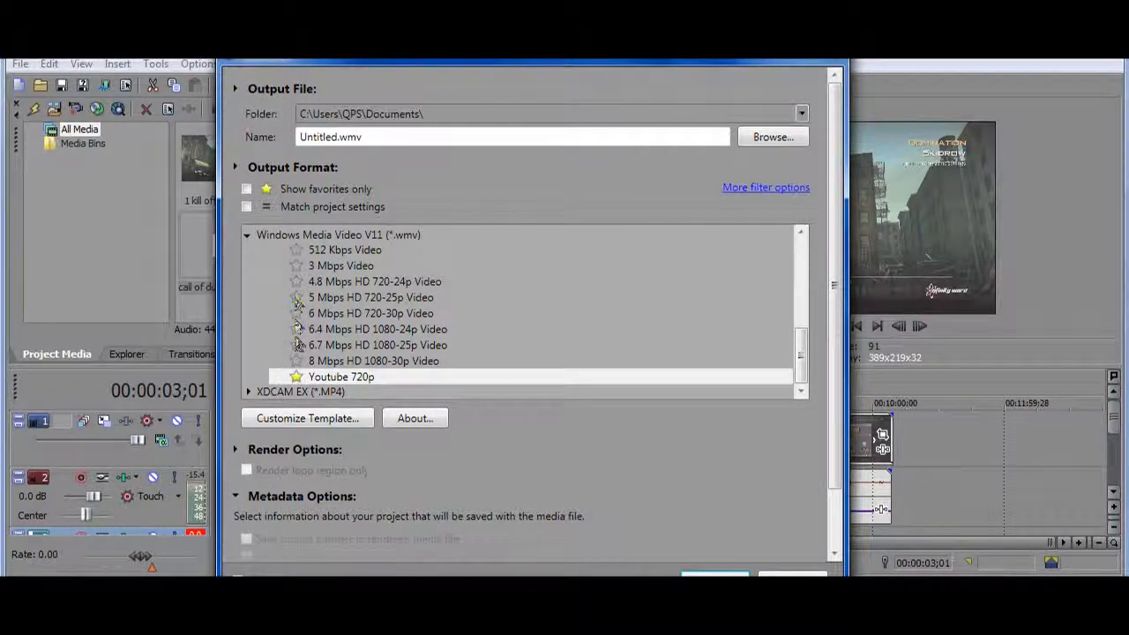
mouse_move(296, 296)
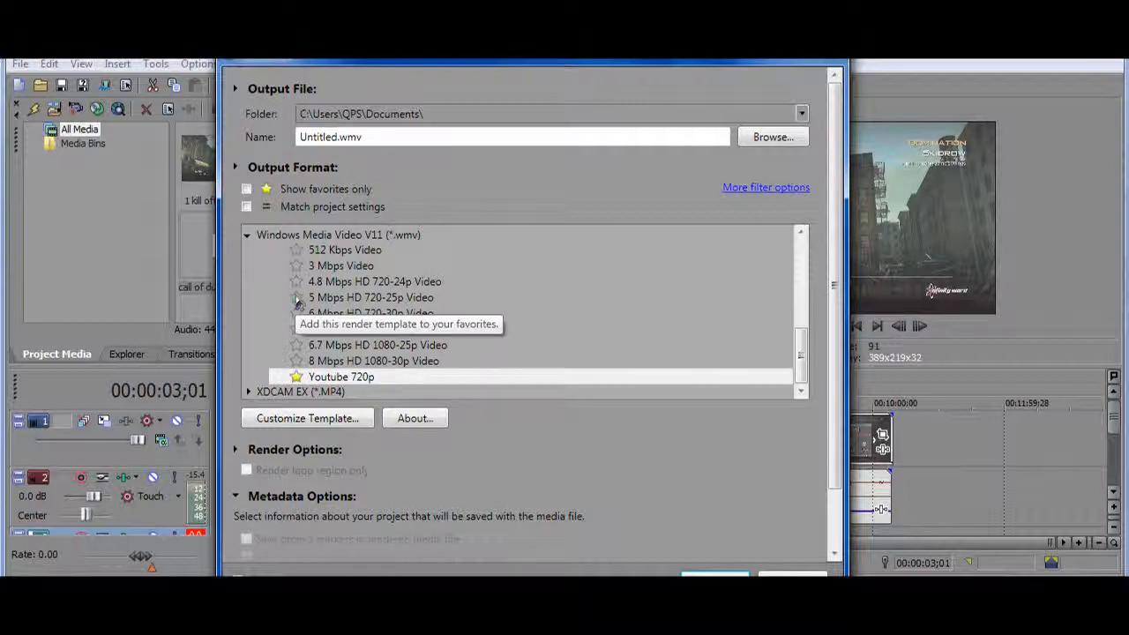
Step: Restrict templates to favourites again and choose the Youtube 720p WMV preset
click(247, 188)
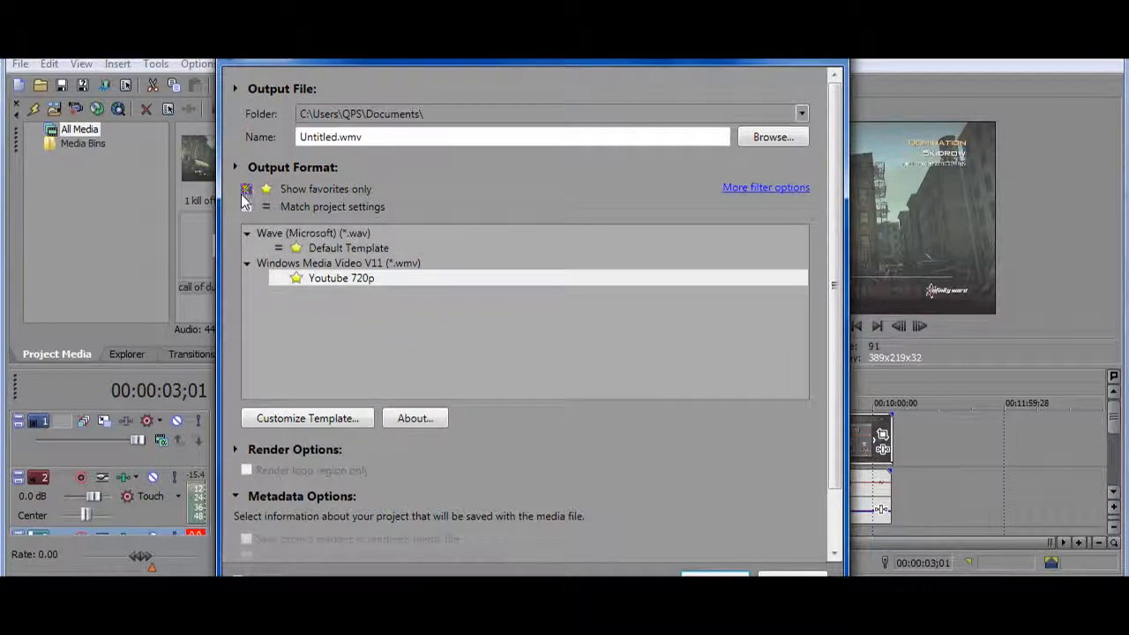
click(247, 188)
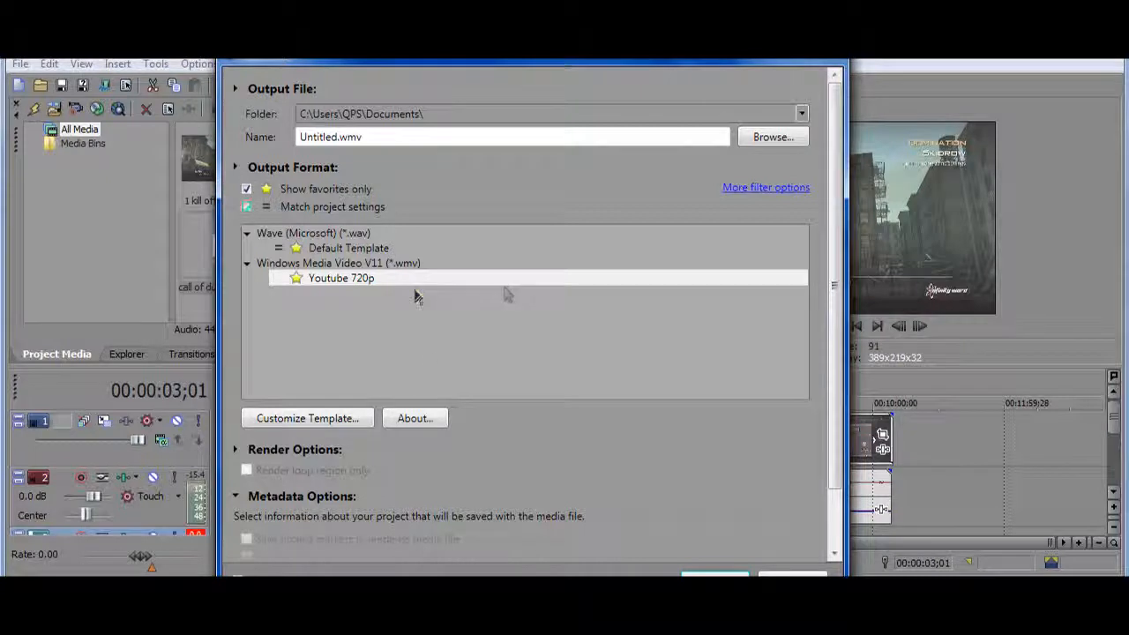
click(247, 207)
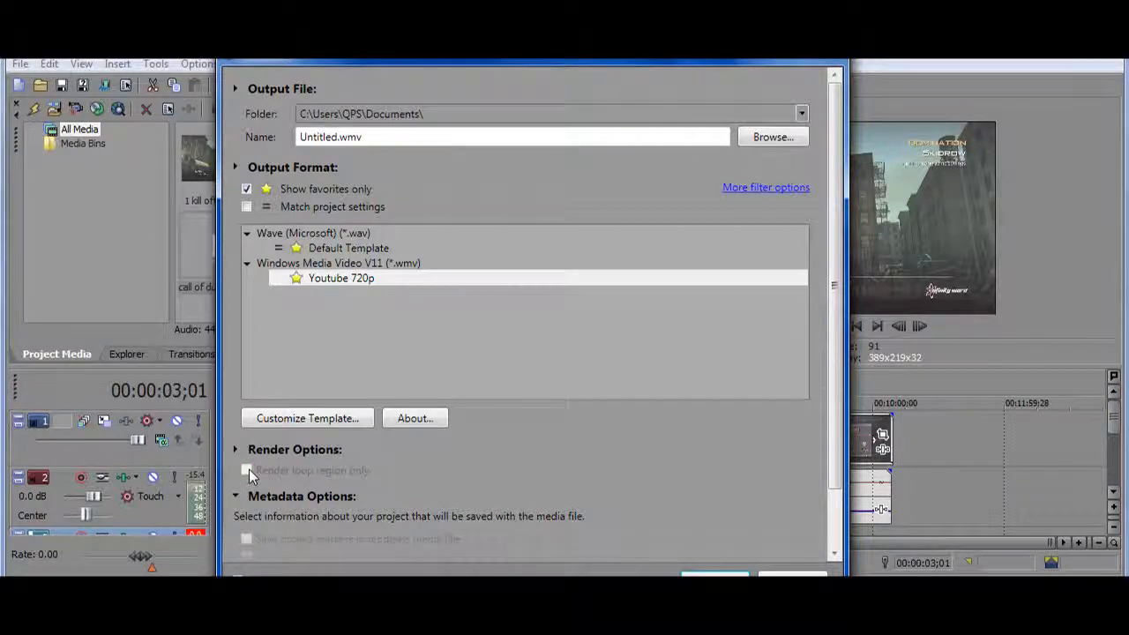
mouse_move(415, 485)
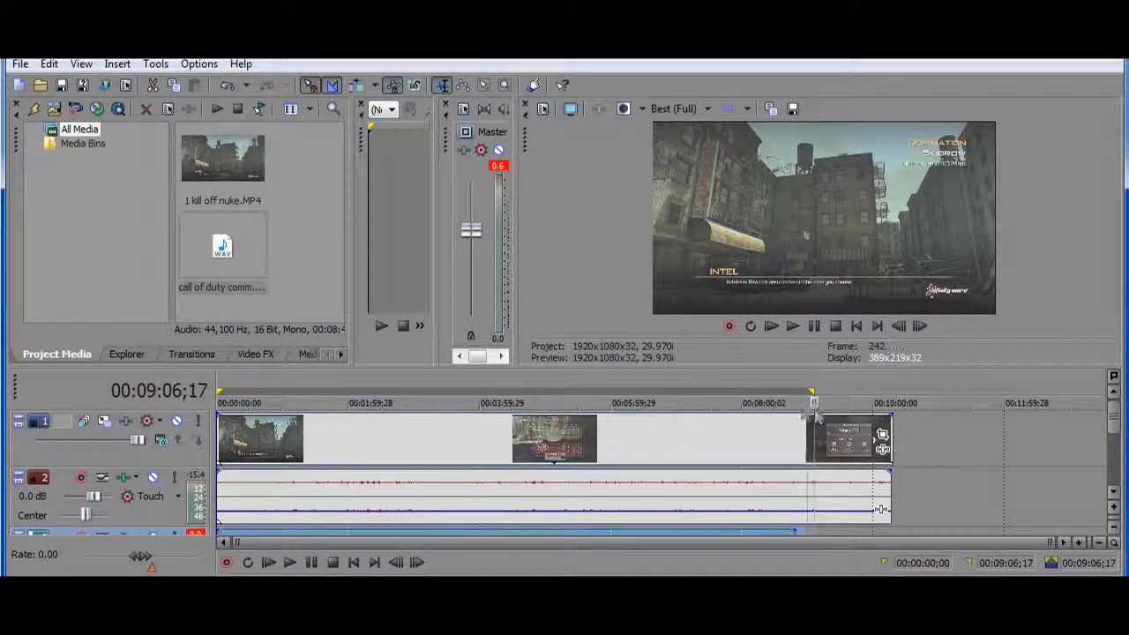
Step: Place the timeline cursor at 00:08:49;27, on the class selection screen near the end
click(794, 393)
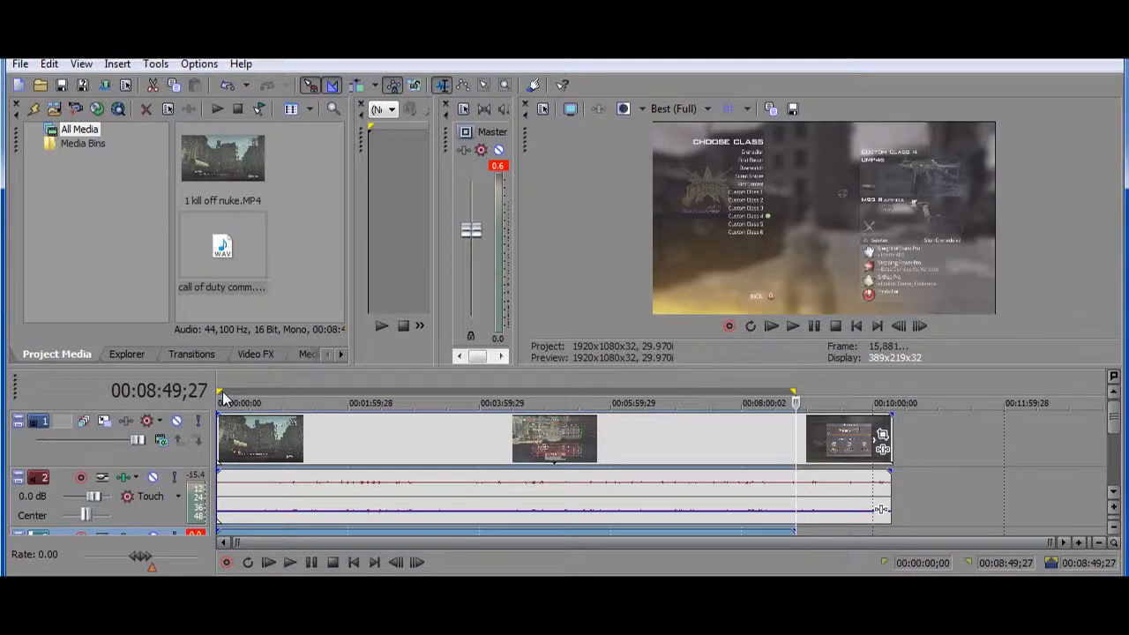